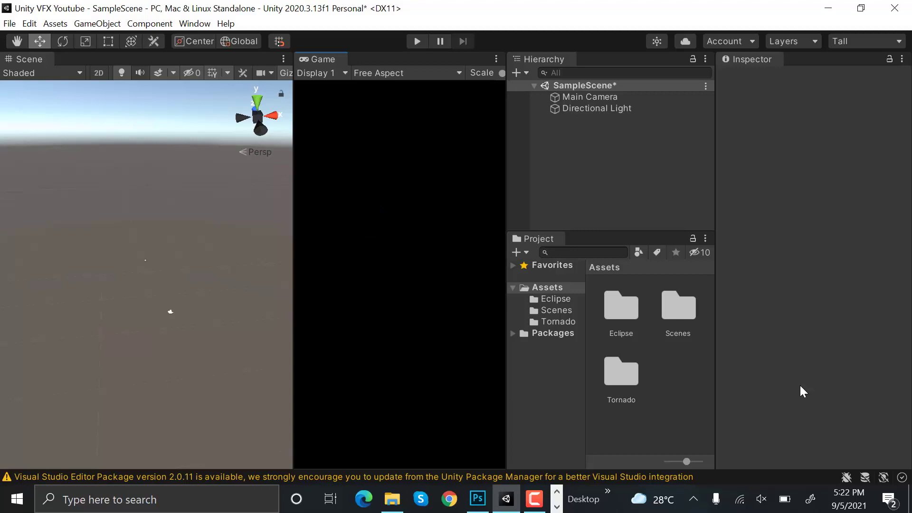
{"action": "mouse_move", "coordinate": [821, 292]}
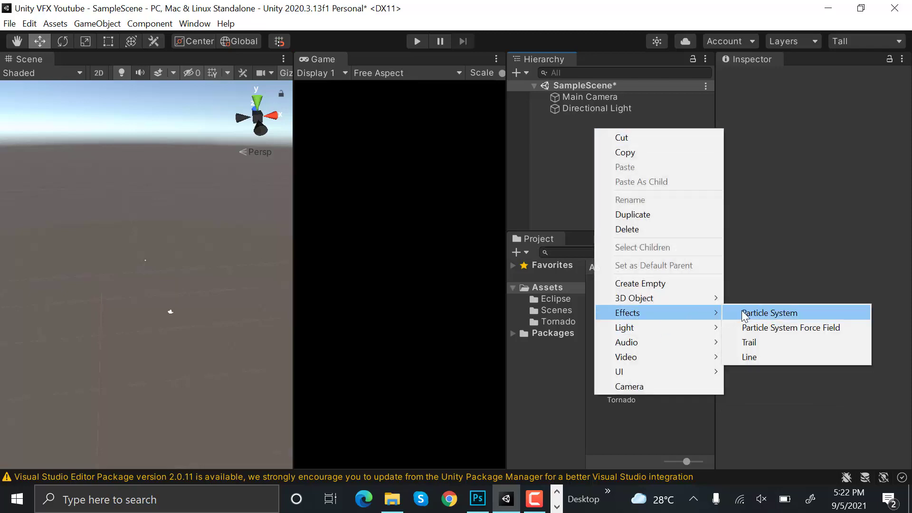
- Create a particle system SleepAura_PS in the scene with Renderer max particle size 3
{"action": "left_click", "coordinate": [768, 312]}
{"action": "type", "text": "3"}
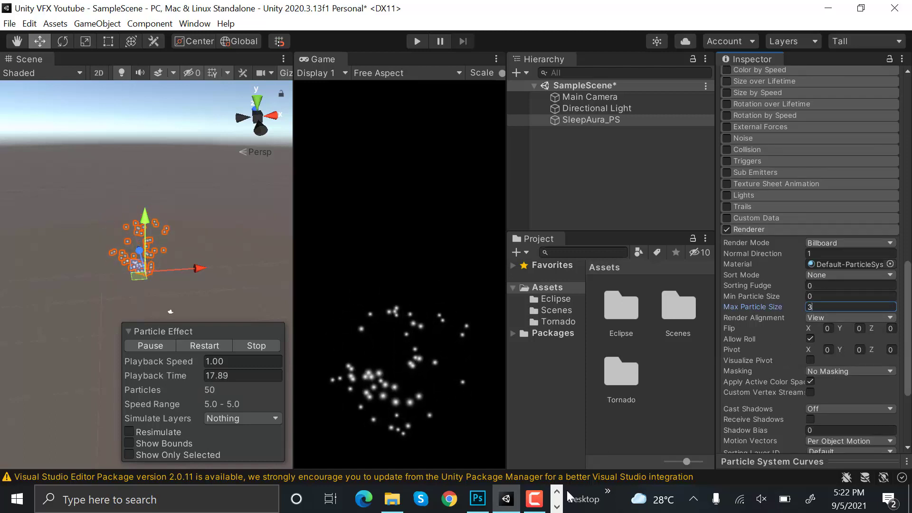
- Switch to Photoshop and create a new 500×500 px document named Z
{"action": "left_click", "coordinate": [478, 499]}
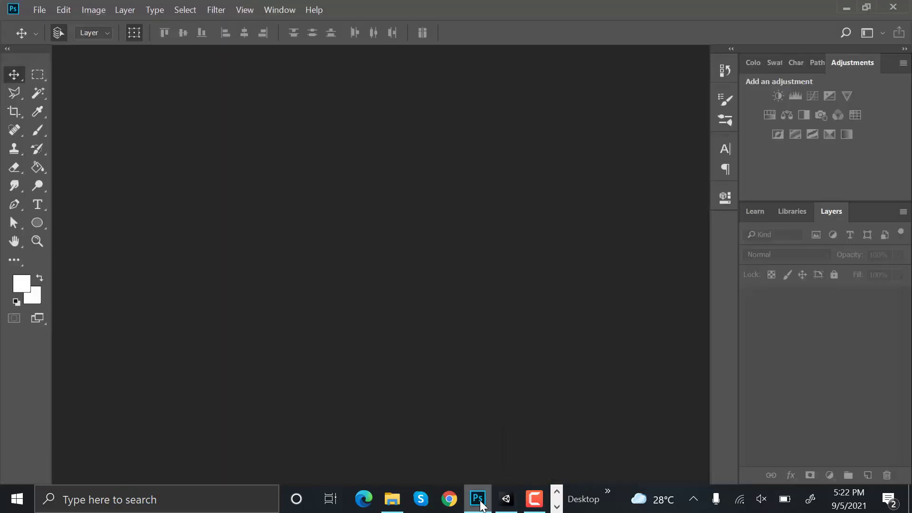
{"action": "left_click", "coordinate": [39, 10]}
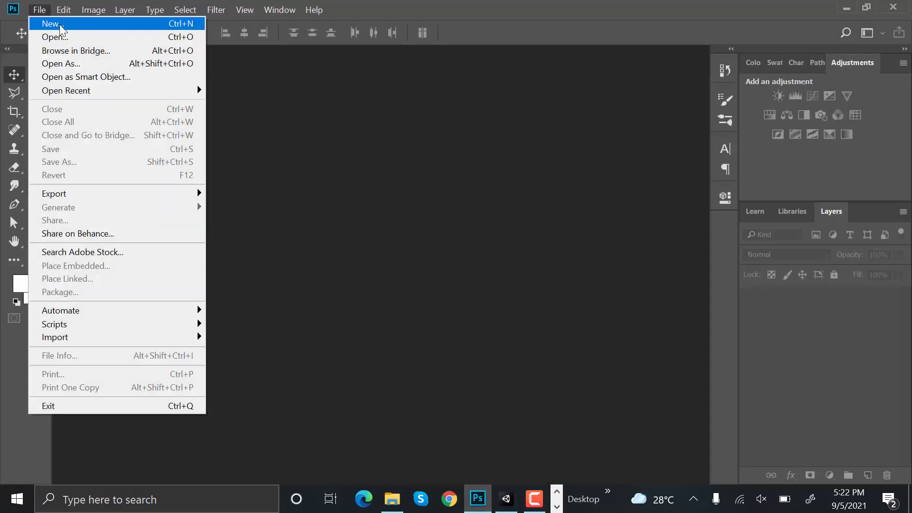
{"action": "left_click", "coordinate": [50, 24]}
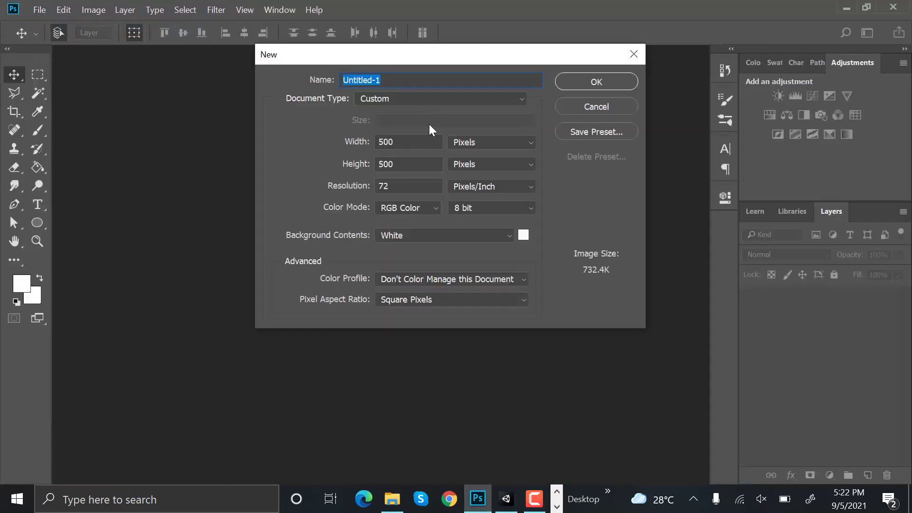
{"action": "type", "text": "Z"}
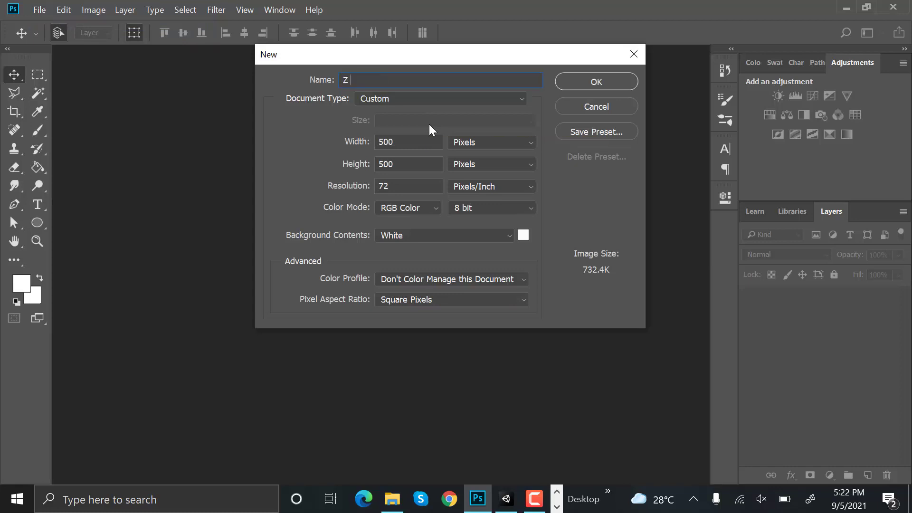
{"action": "mouse_move", "coordinate": [341, 152]}
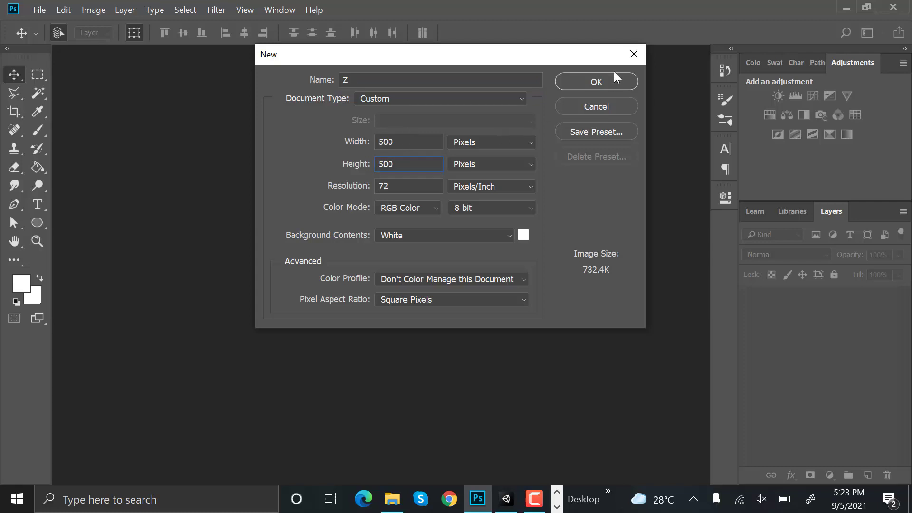
{"action": "left_click", "coordinate": [595, 82]}
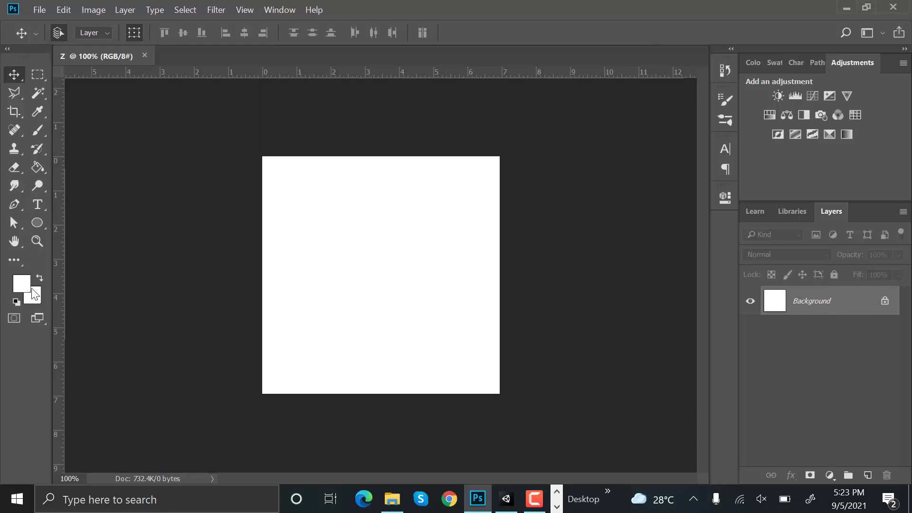
- Fill the canvas black with the Paint Bucket and add a new empty layer
{"action": "left_click", "coordinate": [22, 283]}
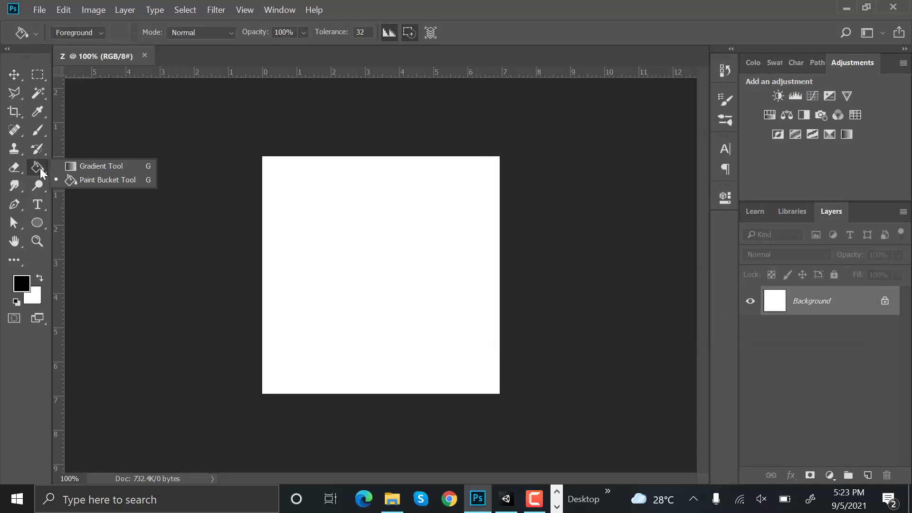
{"action": "left_click", "coordinate": [415, 224]}
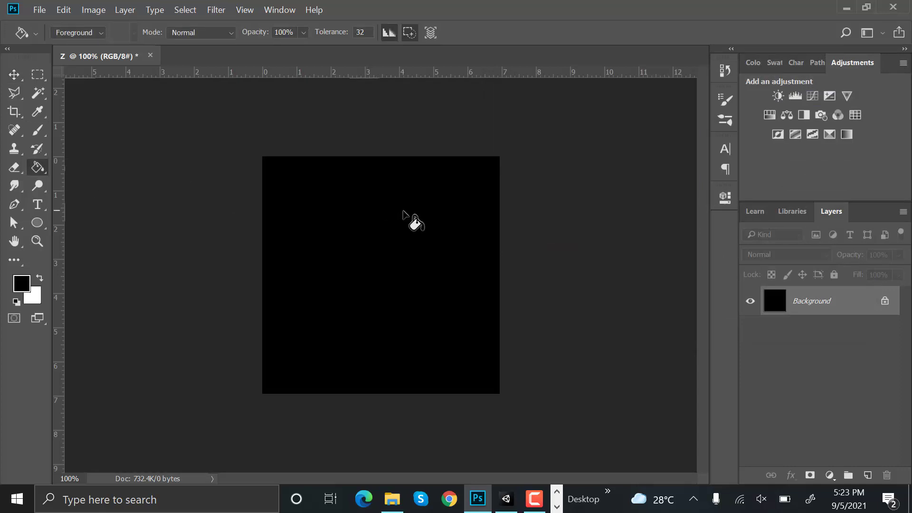
{"action": "left_click", "coordinate": [868, 475]}
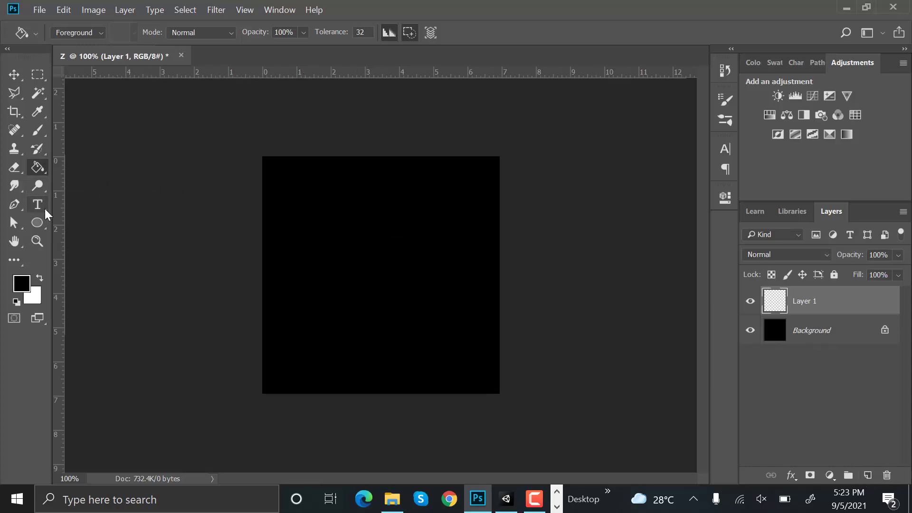
- Add a large white letter Z as text in a box drawn across the canvas
{"action": "left_click", "coordinate": [37, 204]}
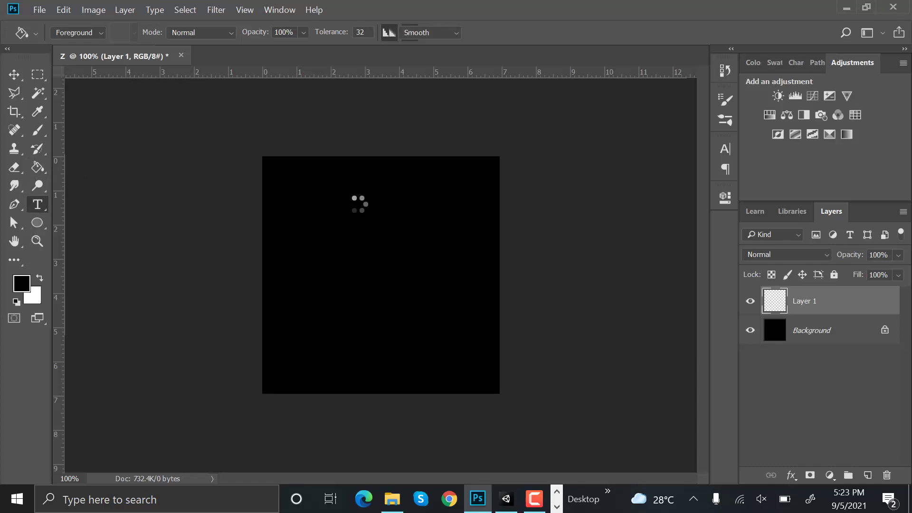
{"action": "left_click", "coordinate": [37, 205]}
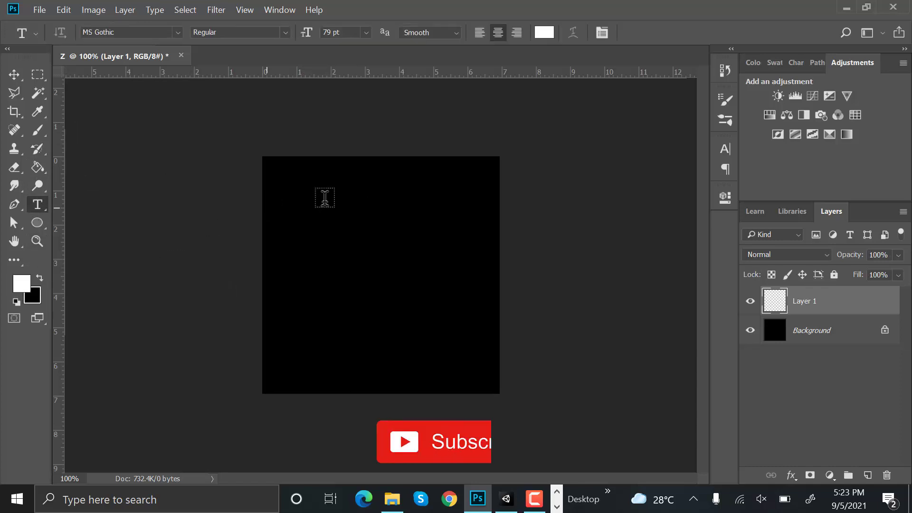
{"action": "left_click_drag", "start_coordinate": [325, 198], "coordinate": [470, 356]}
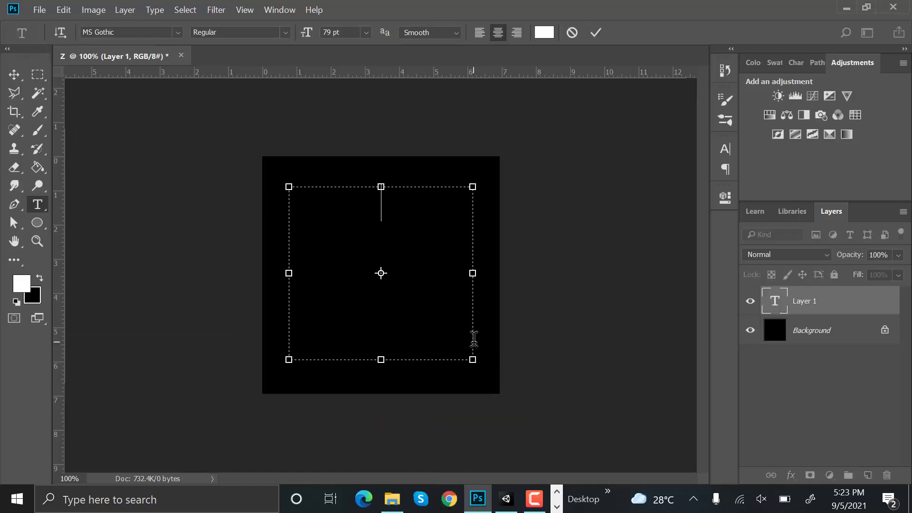
{"action": "type", "text": "Z"}
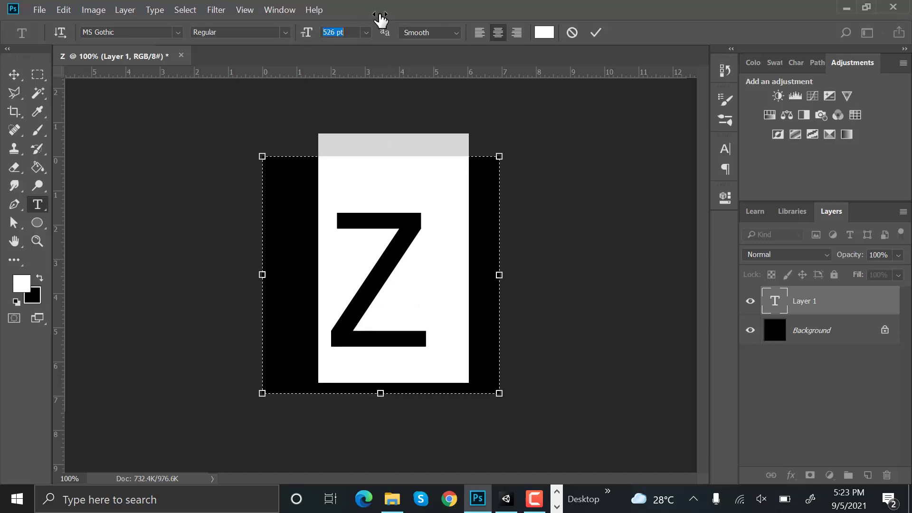
{"action": "left_click", "coordinate": [595, 32]}
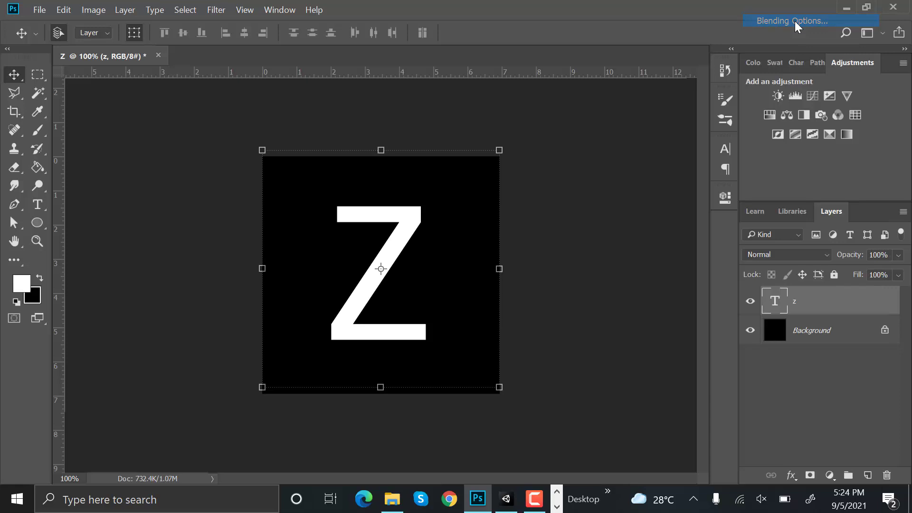
- Give the Z layer an Outer Glow with spread raised to about 21 and apply it
{"action": "left_click", "coordinate": [788, 20]}
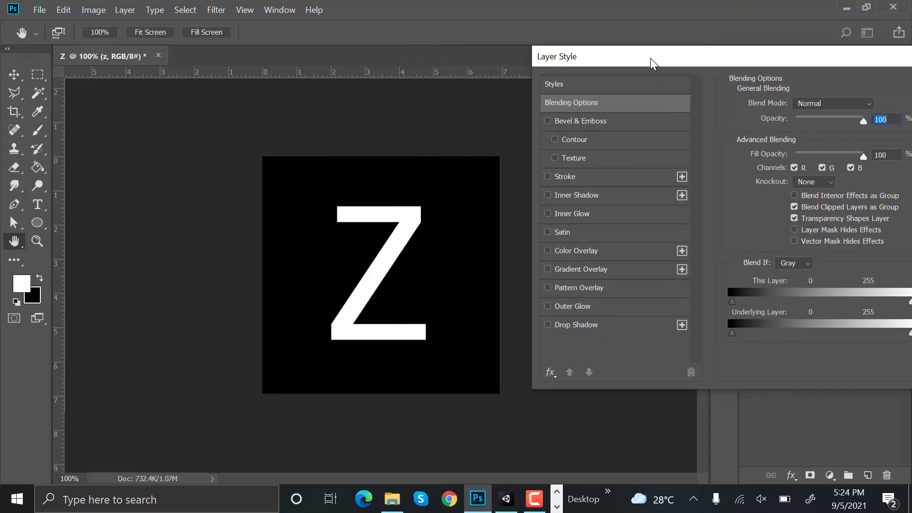
{"action": "left_click", "coordinate": [547, 309]}
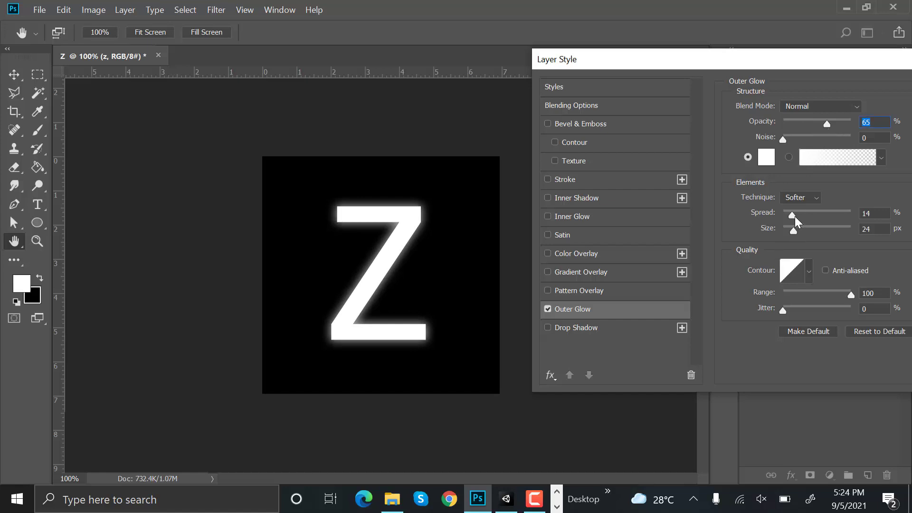
{"action": "left_click_drag", "start_coordinate": [791, 216], "coordinate": [798, 216]}
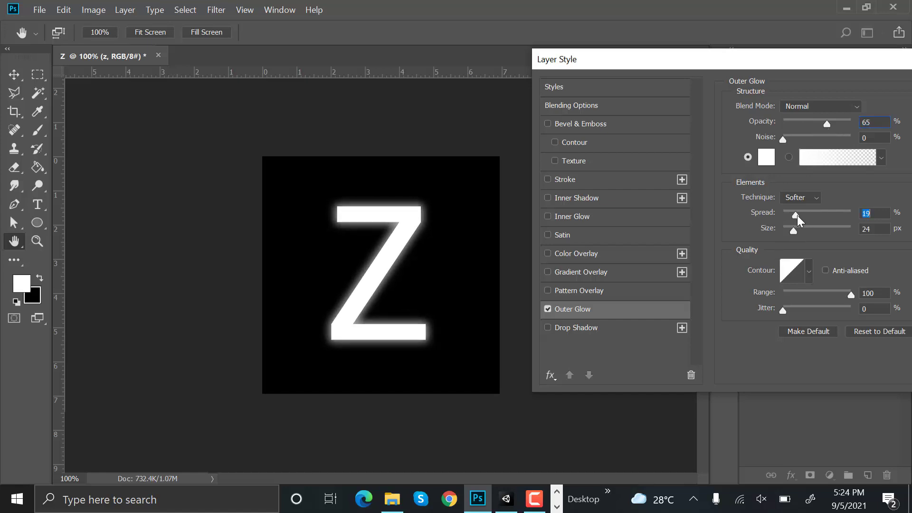
{"action": "left_click_drag", "start_coordinate": [792, 230], "coordinate": [813, 230]}
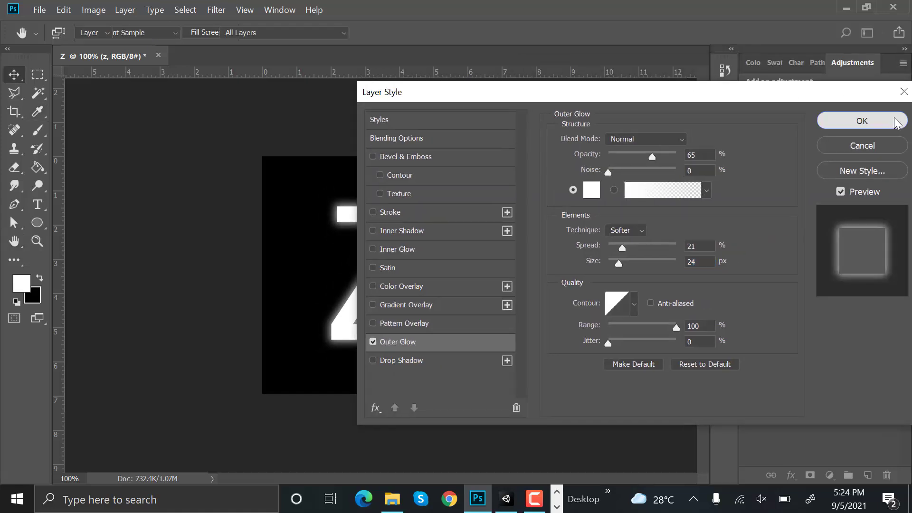
{"action": "left_click", "coordinate": [861, 121]}
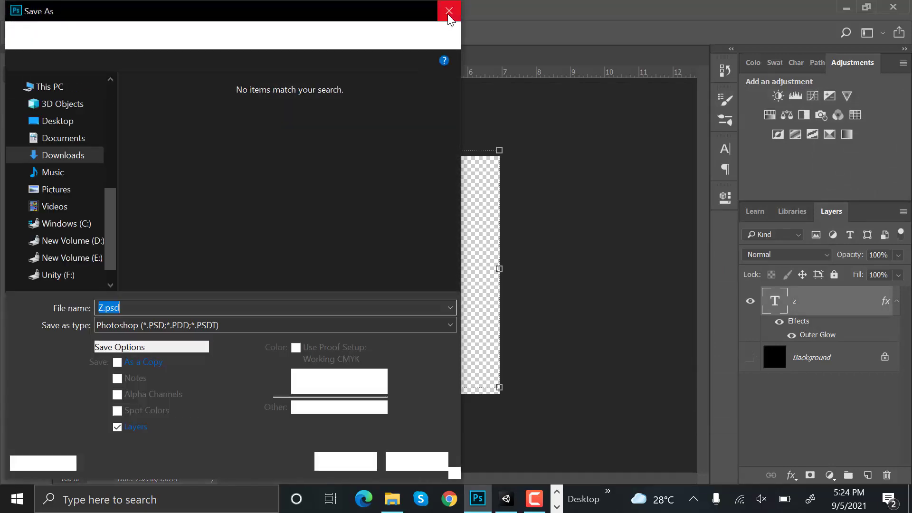
- Save the image as Z.png with default PNG options, then return to Unity
{"action": "left_click", "coordinate": [448, 11]}
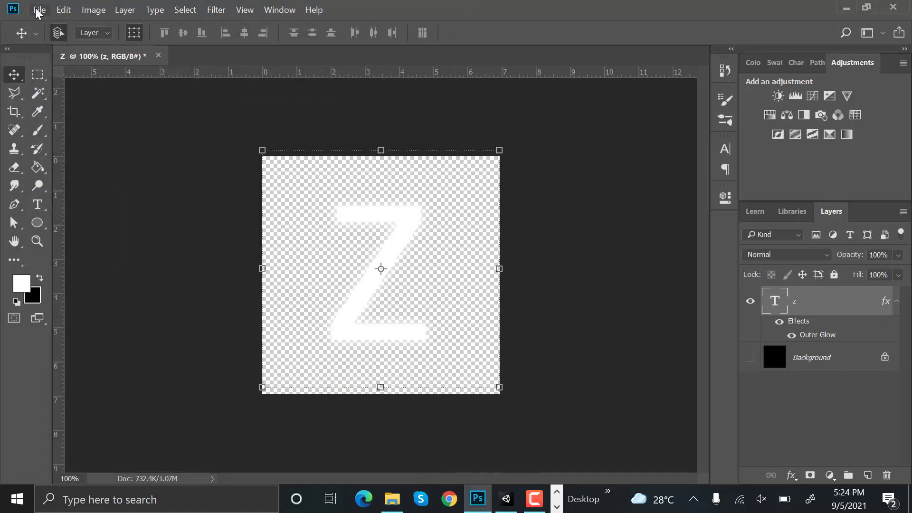
{"action": "left_click", "coordinate": [39, 10]}
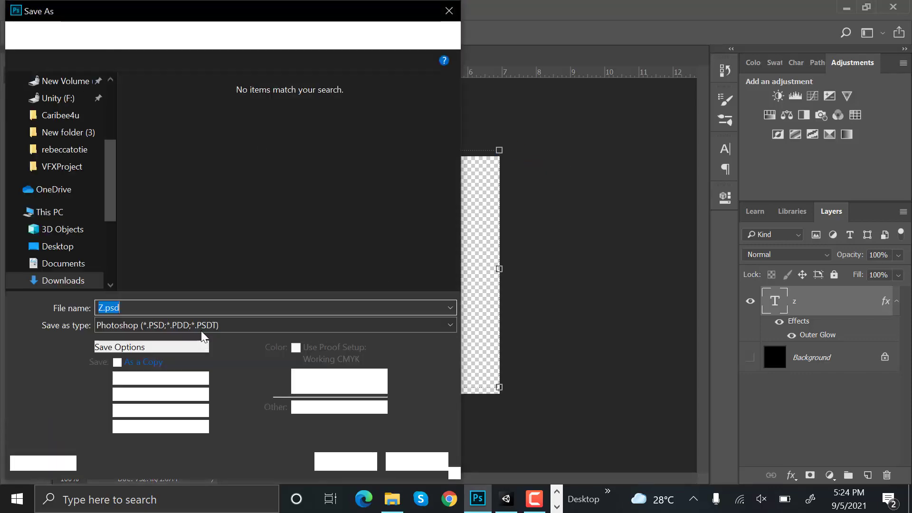
{"action": "left_click", "coordinate": [273, 325]}
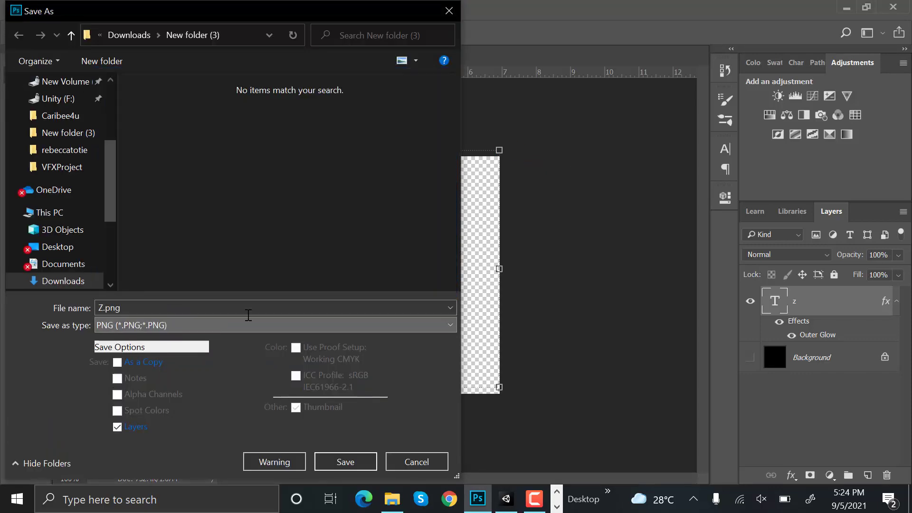
{"action": "left_click", "coordinate": [345, 461]}
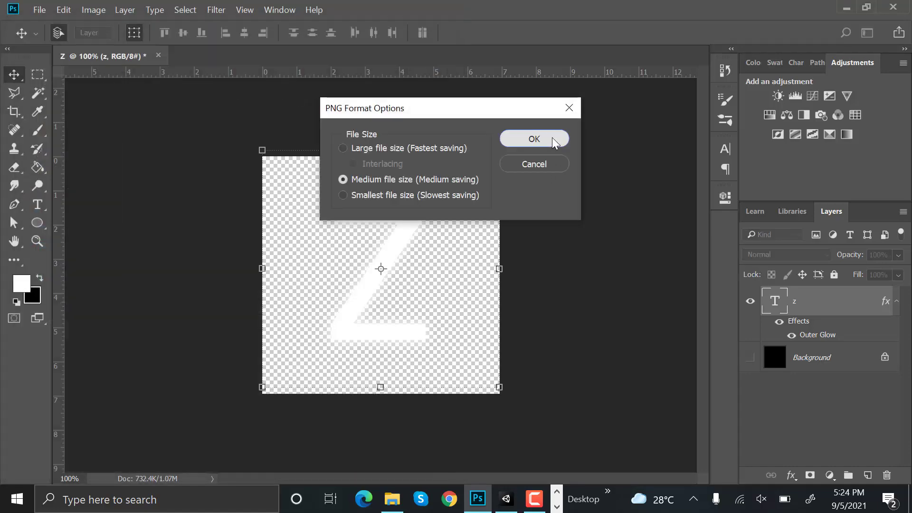
{"action": "left_click", "coordinate": [533, 139]}
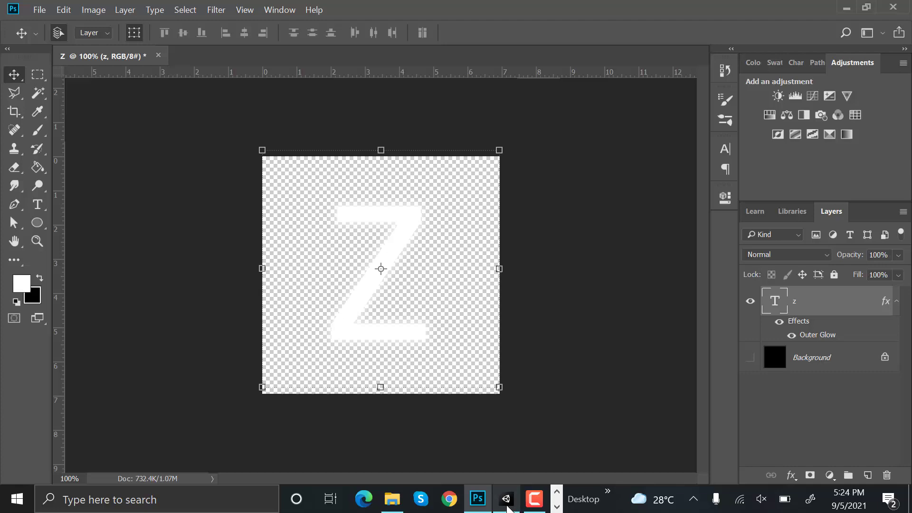
{"action": "left_click", "coordinate": [505, 498]}
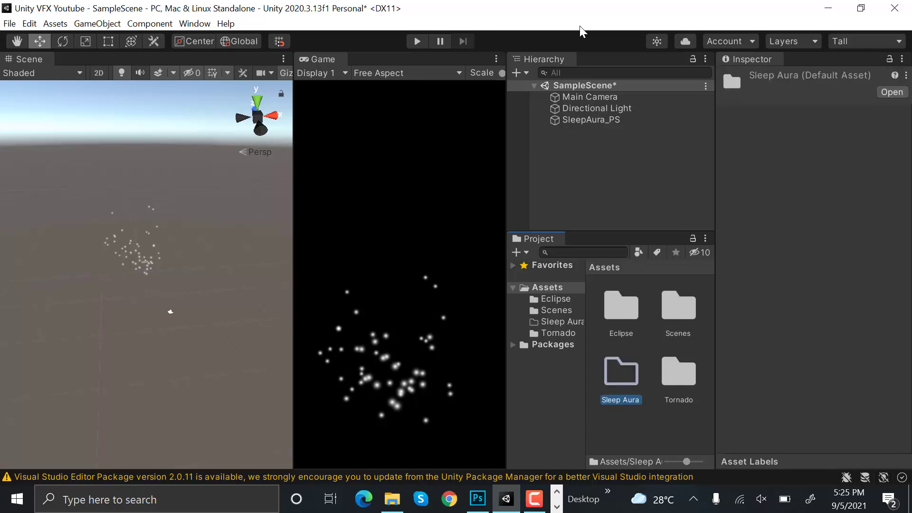
- Import Z.png from File Explorer into the Sleep Aura assets folder
{"action": "double_click", "coordinate": [621, 370]}
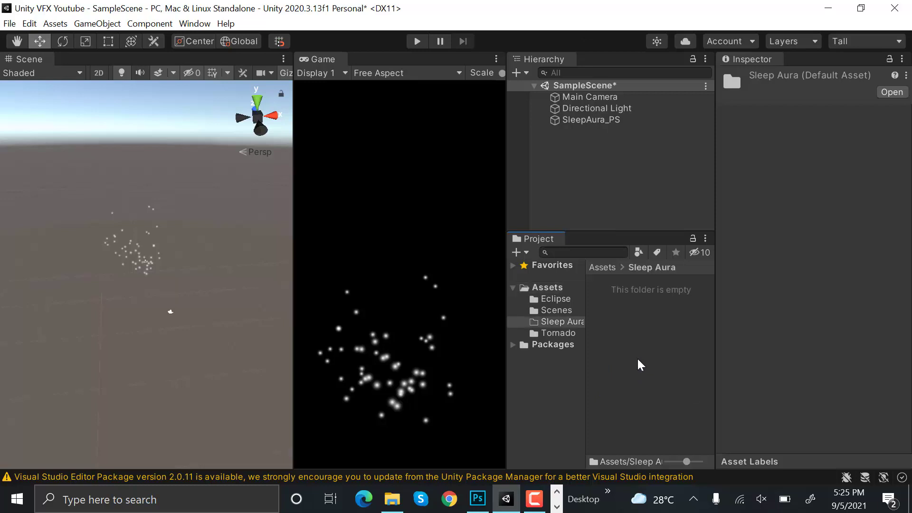
{"action": "mouse_move", "coordinate": [392, 499]}
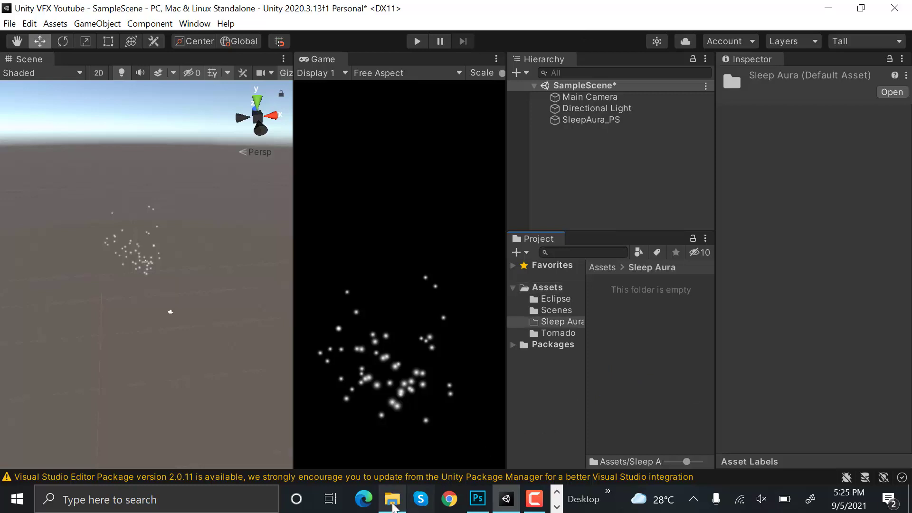
{"action": "left_click", "coordinate": [392, 498]}
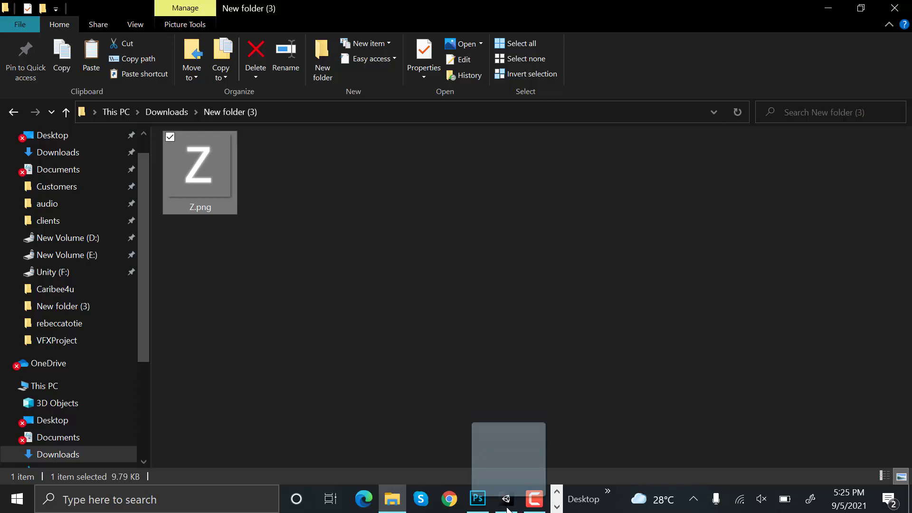
{"action": "left_click", "coordinate": [504, 498]}
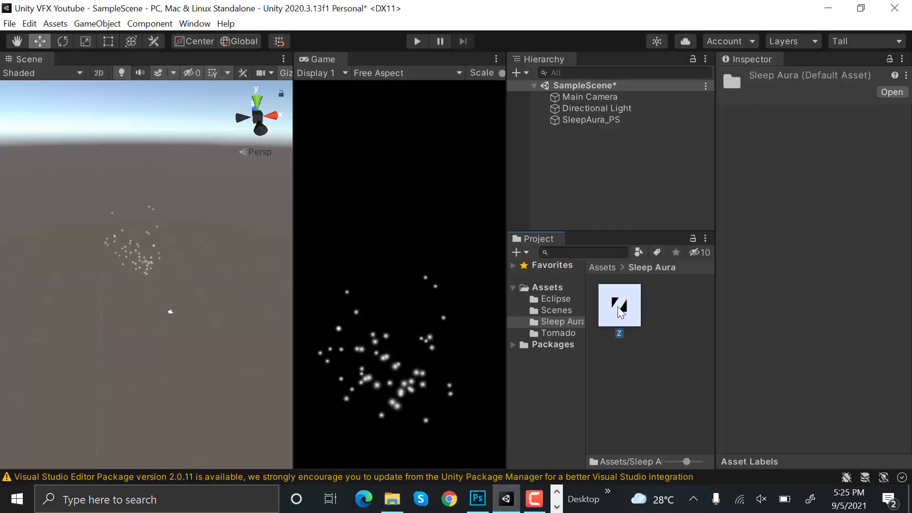
{"action": "left_click", "coordinate": [618, 304]}
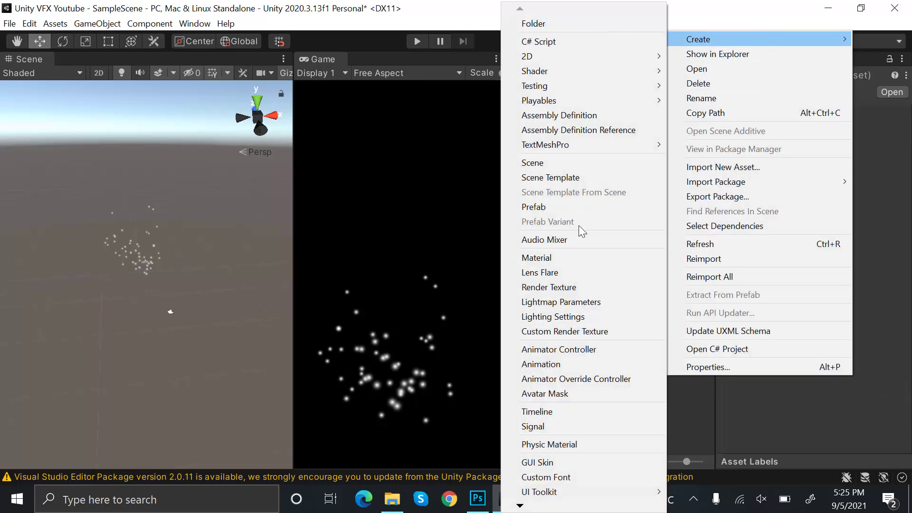
- Create material SleepAura_MAt with Legacy Particles Additive (Soft) shader and Z texture, applied to SleepAura_PS
{"action": "left_click", "coordinate": [534, 257]}
{"action": "type", "text": "S"}
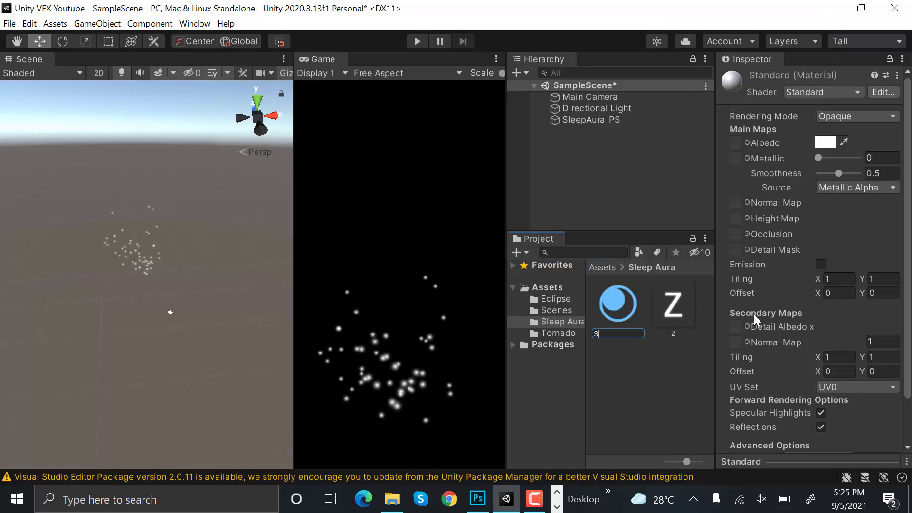
{"action": "type", "text": "leepAura"}
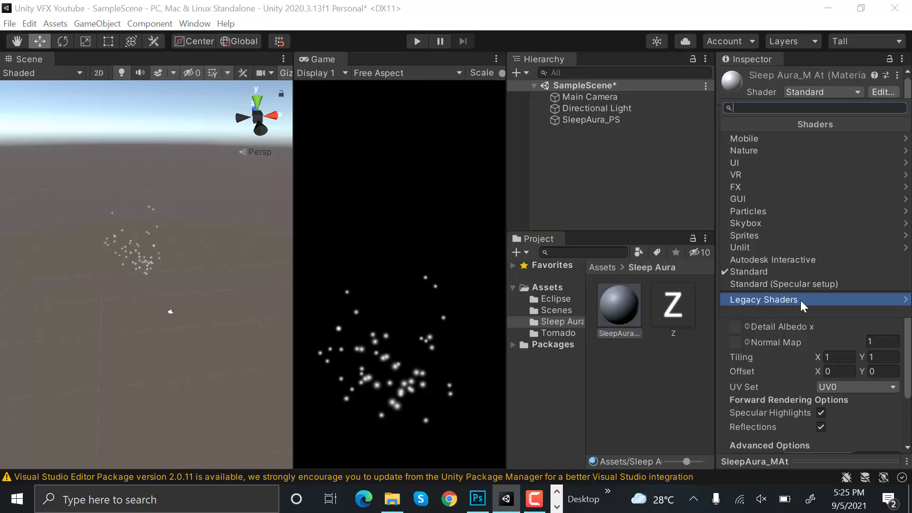
{"action": "left_click", "coordinate": [763, 300]}
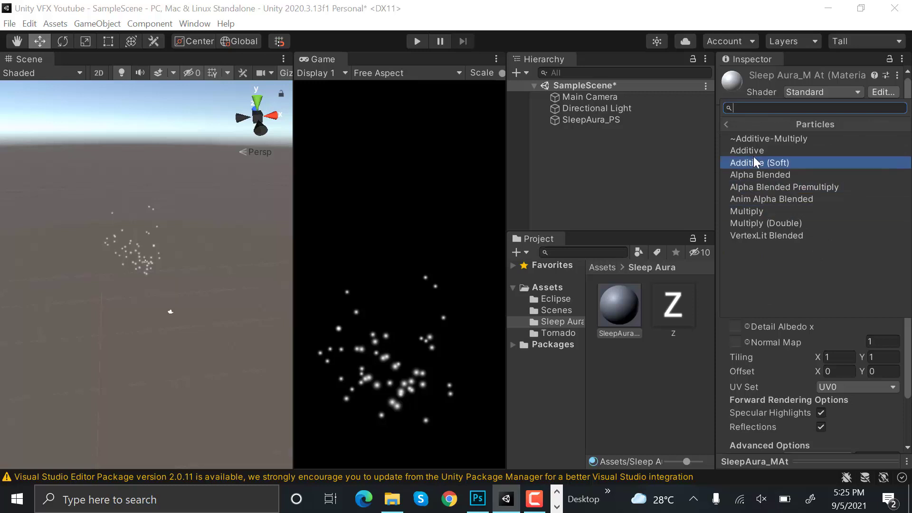
{"action": "left_click", "coordinate": [757, 163]}
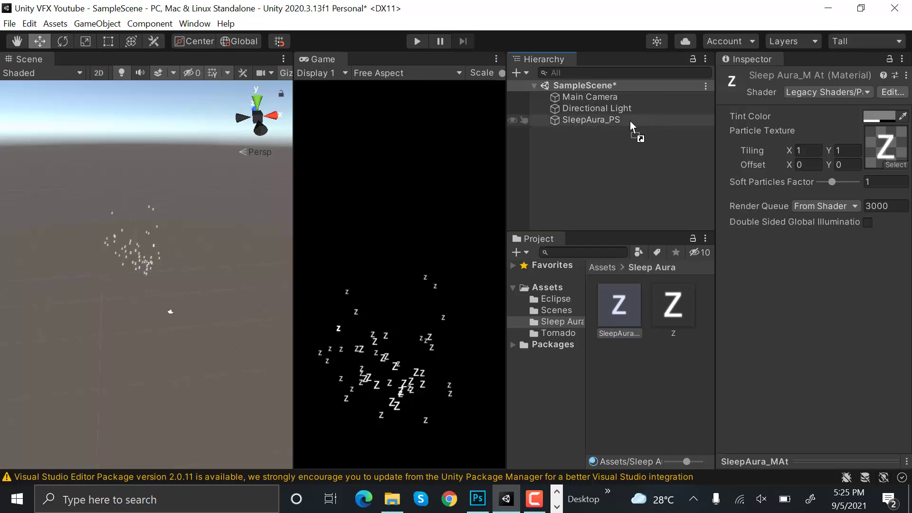
{"action": "left_click", "coordinate": [590, 120]}
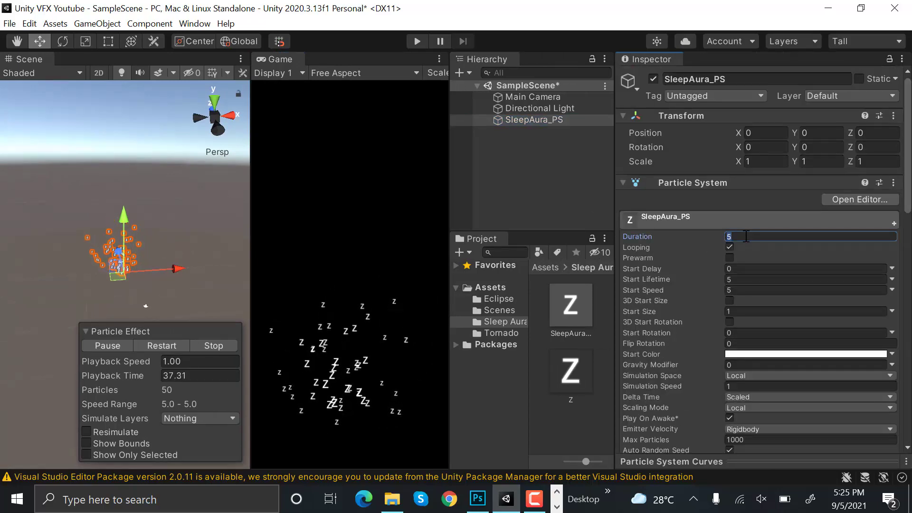
- Set duration to 1 and start lifetime to a random range 0.8–0.9
{"action": "type", "text": "1"}
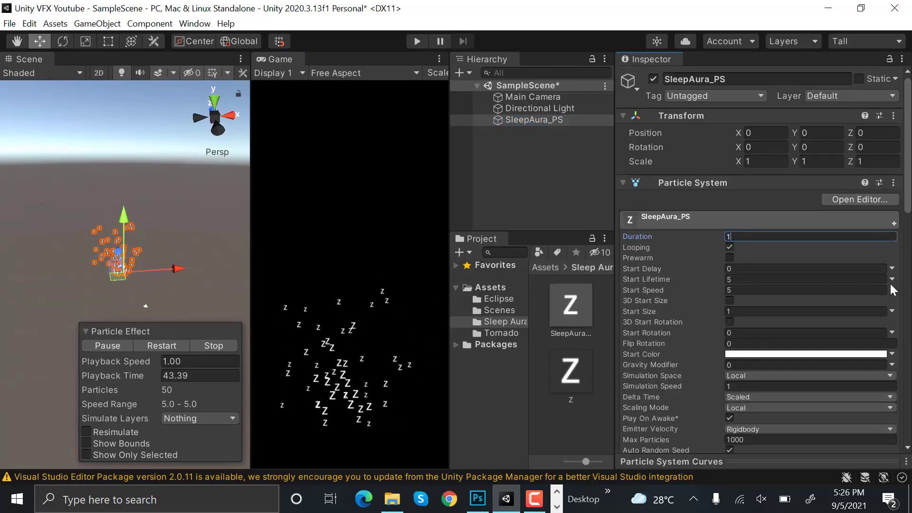
{"action": "left_click", "coordinate": [892, 280]}
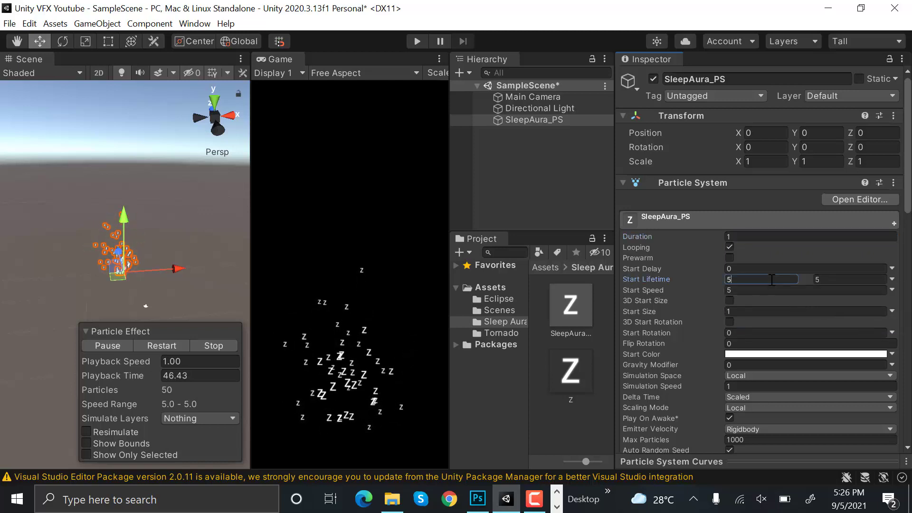
{"action": "type", "text": "0.8"}
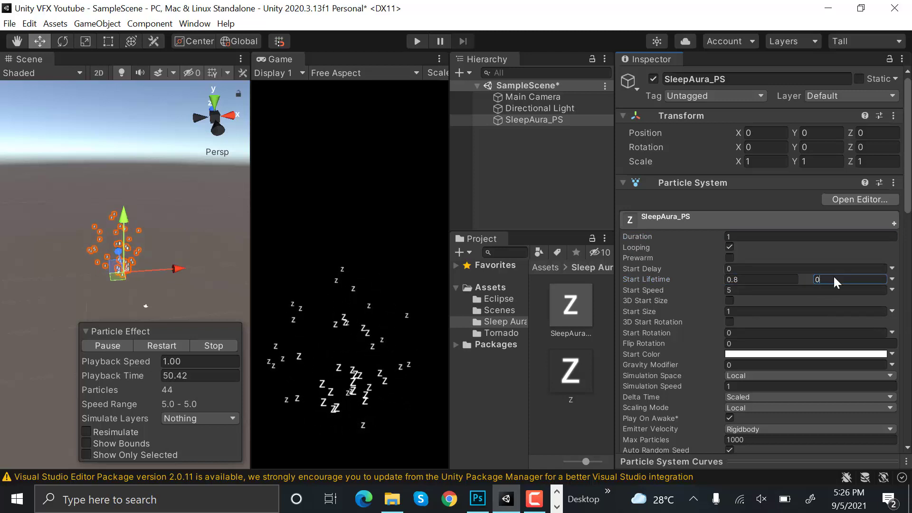
{"action": "type", "text": "0.9"}
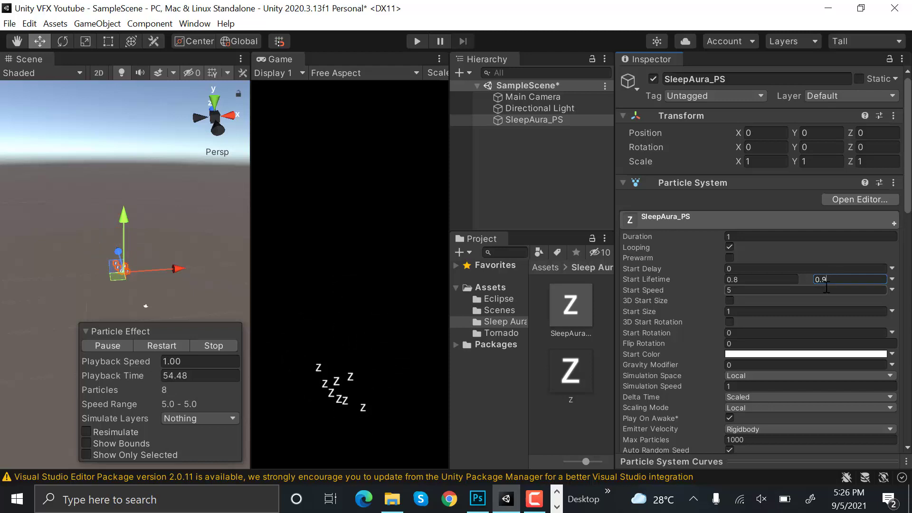
- Set start speed to a random range 0.25–0.6, then select the Main Camera
{"action": "left_click", "coordinate": [890, 290]}
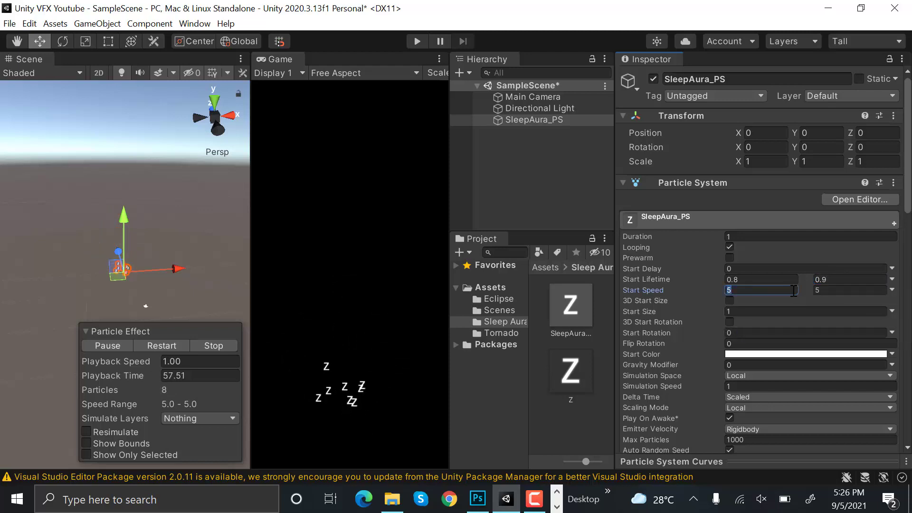
{"action": "type", "text": "0.25"}
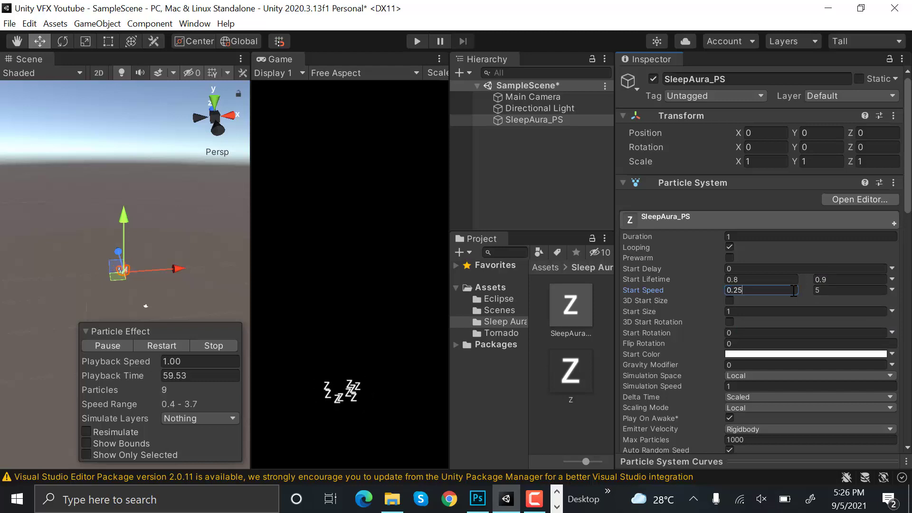
{"action": "type", "text": "0.6"}
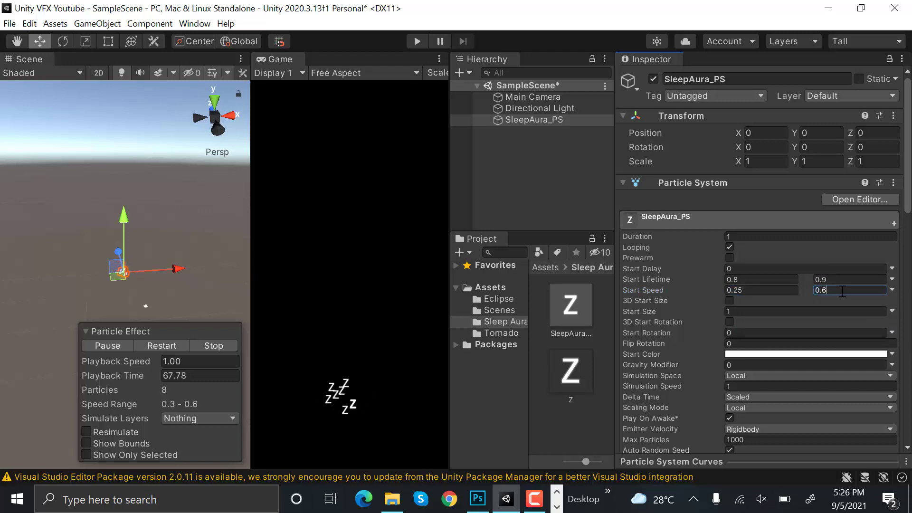
{"action": "left_click", "coordinate": [533, 96]}
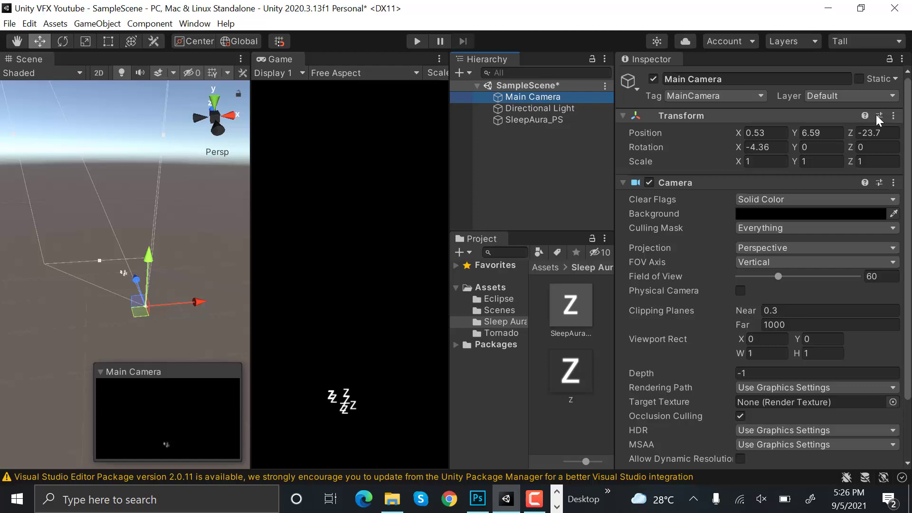
- Reset the Main Camera transform and place it at 0, 0, -13.34
{"action": "left_click", "coordinate": [894, 115]}
{"action": "type", "text": "-13.34"}
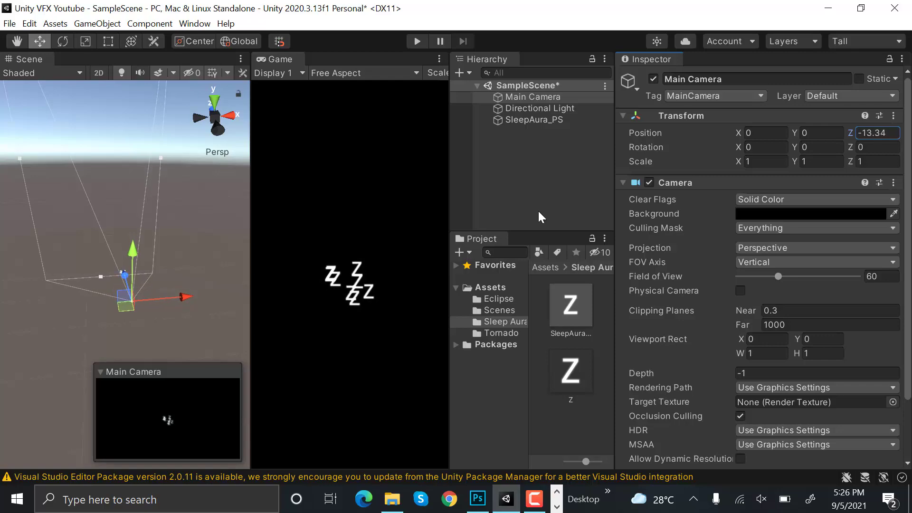
{"action": "left_click", "coordinate": [533, 119]}
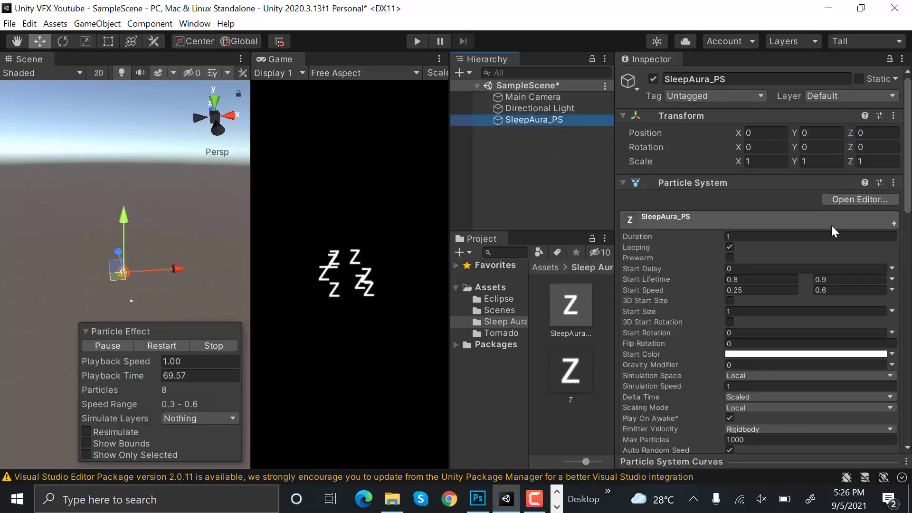
- Set start size to a random range 0.2–0.3
{"action": "scroll", "scroll_direction": "down", "scroll_amount": 3}
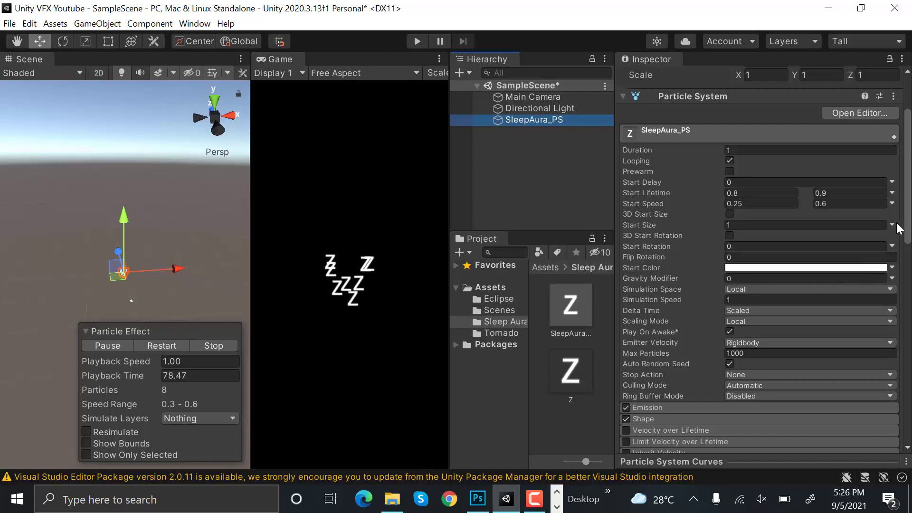
{"action": "left_click", "coordinate": [893, 226]}
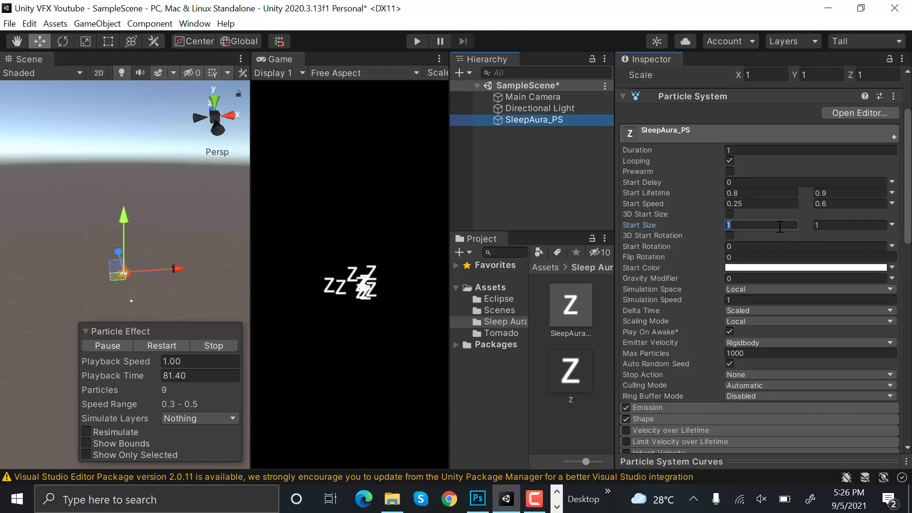
{"action": "type", "text": "0.2"}
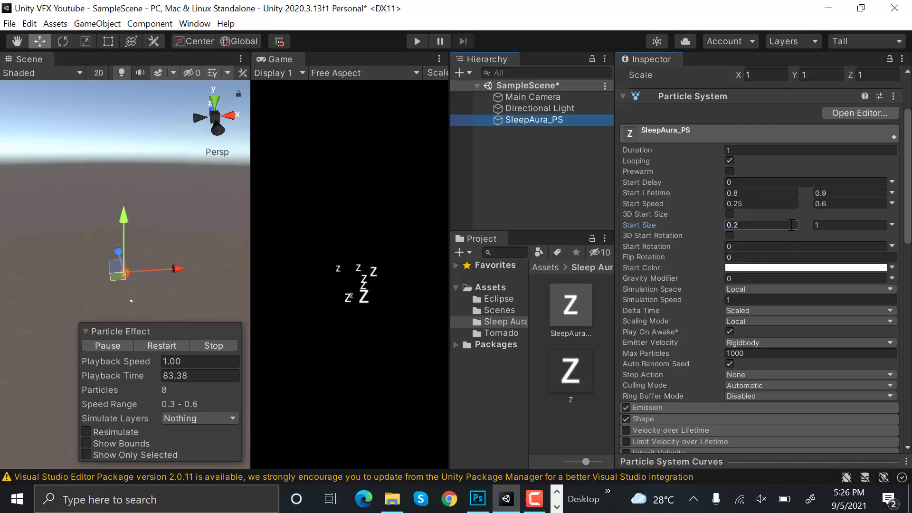
- Pick yellow E5D720 as start colour and switch simulation space to World
{"action": "left_click", "coordinate": [849, 225]}
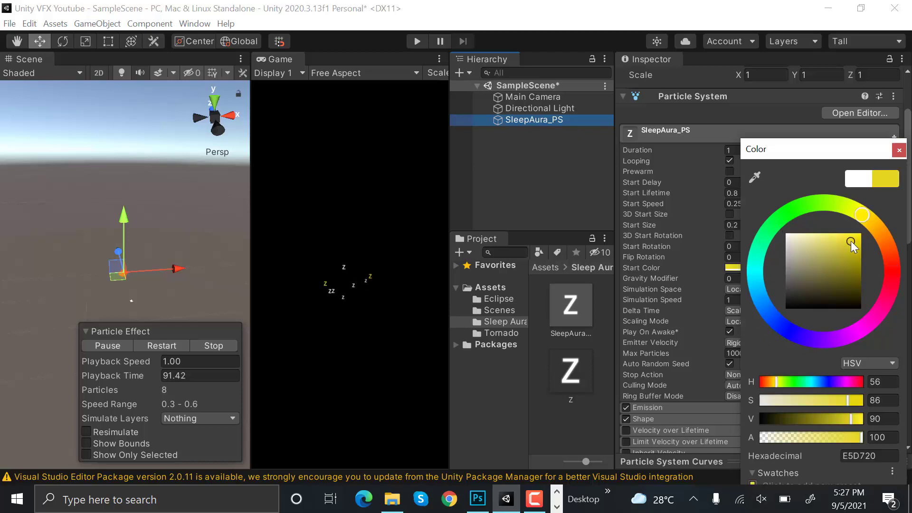
{"action": "left_click", "coordinate": [532, 97]}
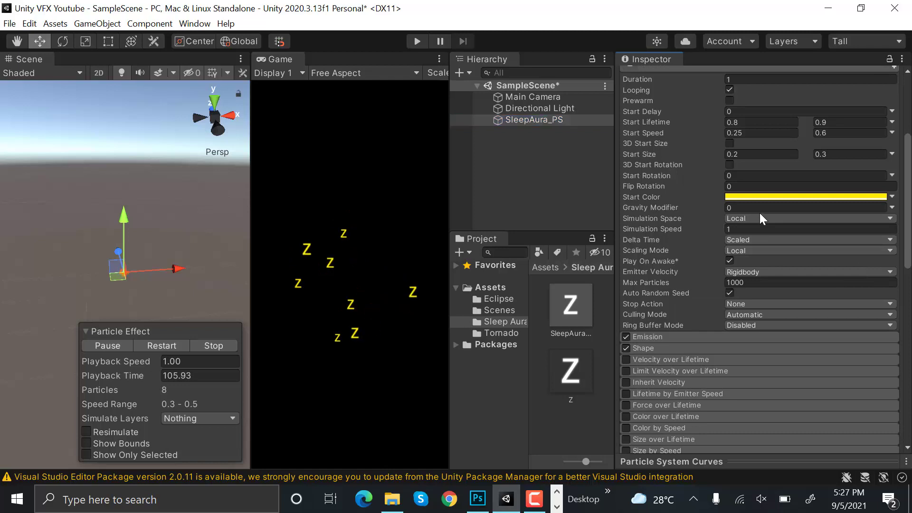
{"action": "left_click", "coordinate": [808, 219]}
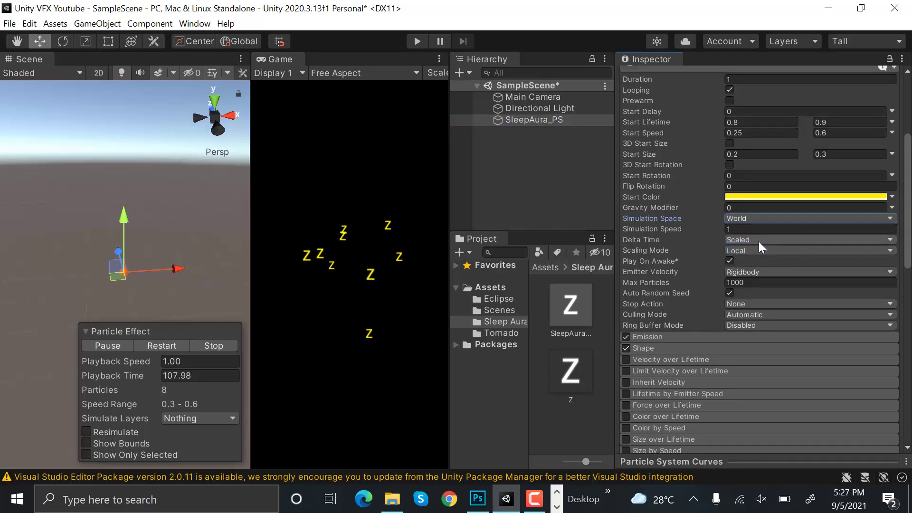
- Set Emission Rate over Time to 0 and add three bursts
{"action": "scroll", "scroll_direction": "down", "scroll_amount": 3}
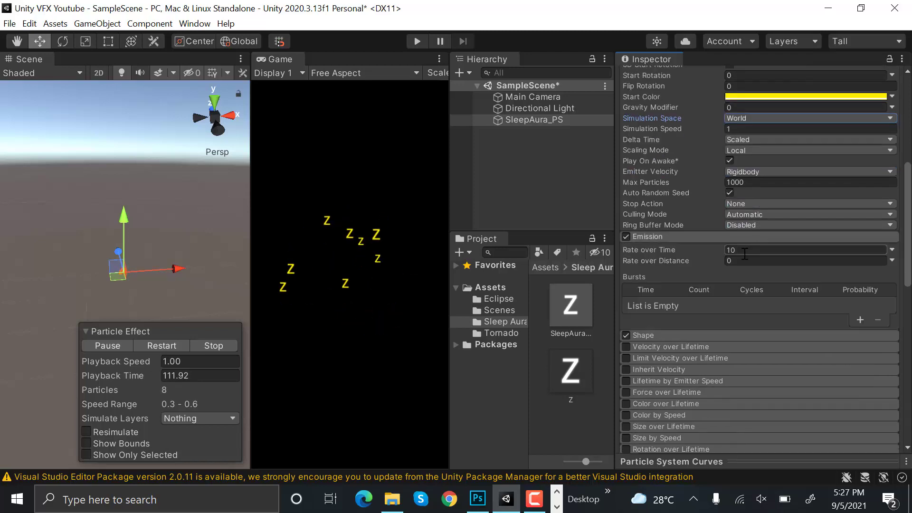
{"action": "type", "text": "0"}
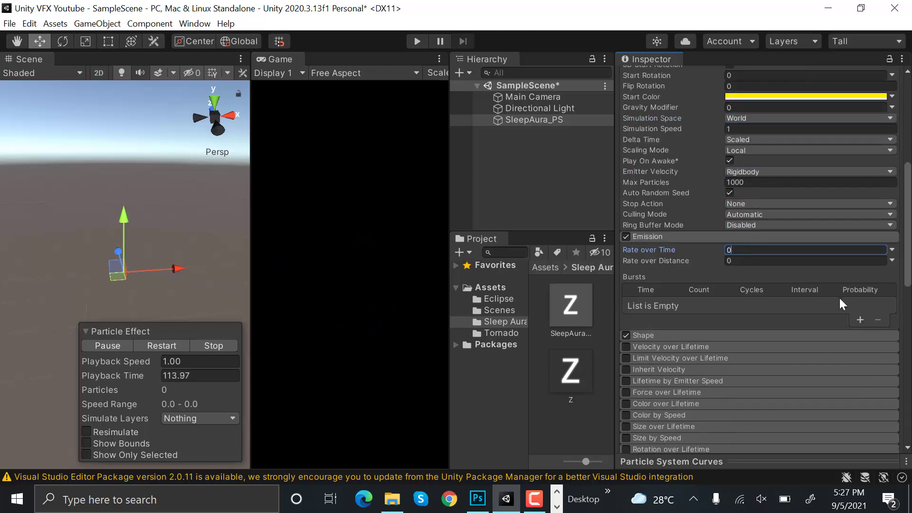
{"action": "left_click", "coordinate": [861, 320]}
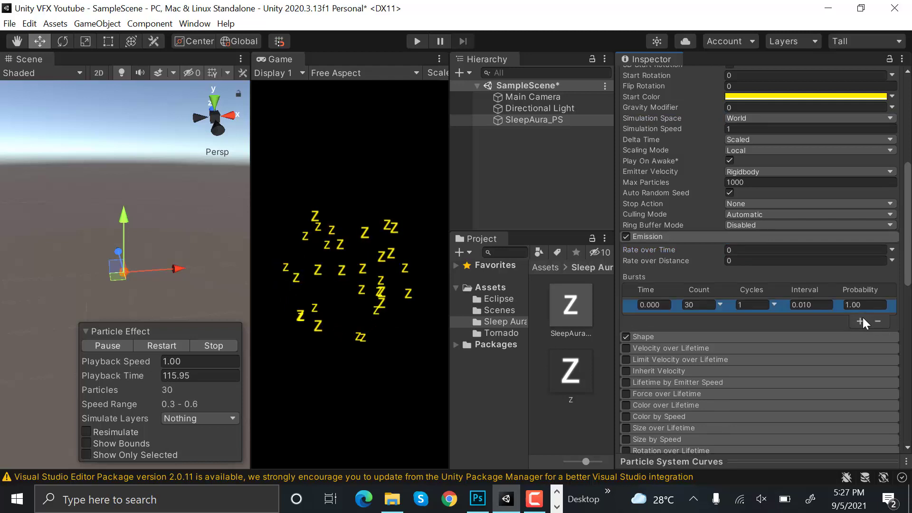
{"action": "left_click", "coordinate": [867, 321]}
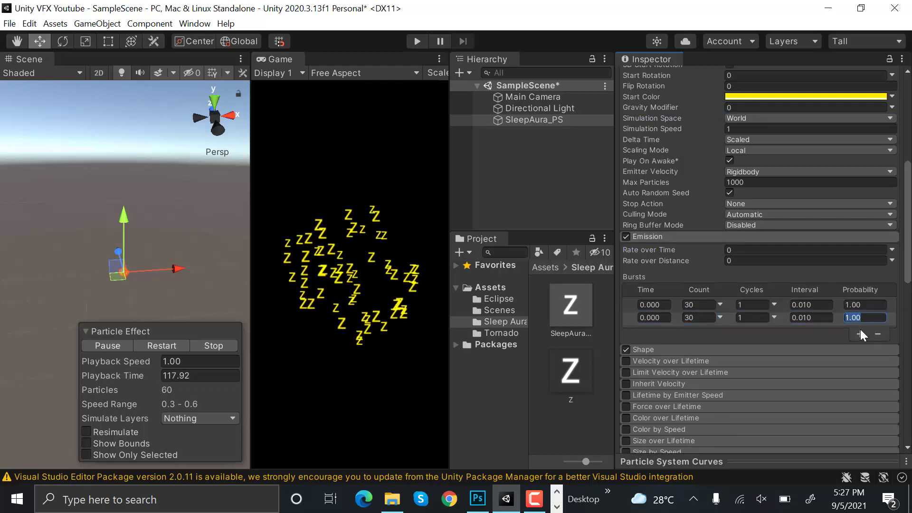
{"action": "left_click", "coordinate": [860, 335]}
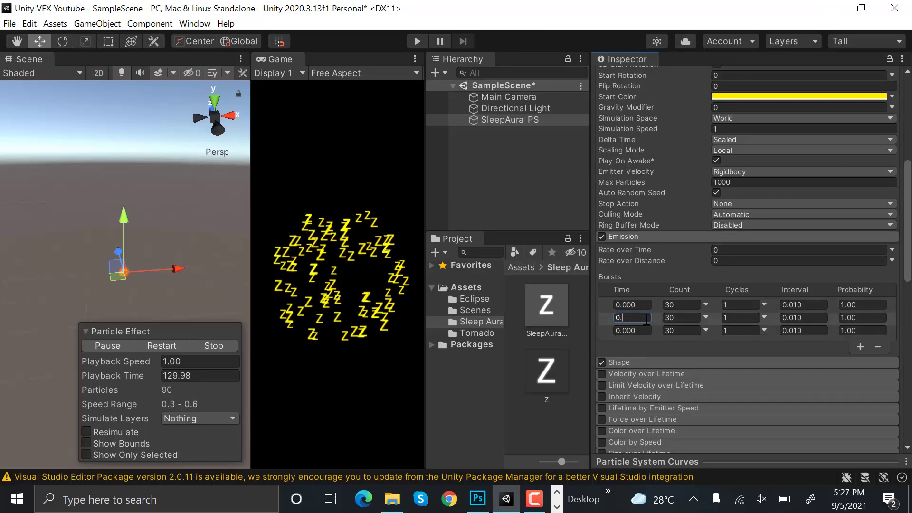
- Stagger the bursts at times 0, 0.63 and 0.868, with cycle/interval values 0.2 and 0.1
{"action": "type", "text": "0.63"}
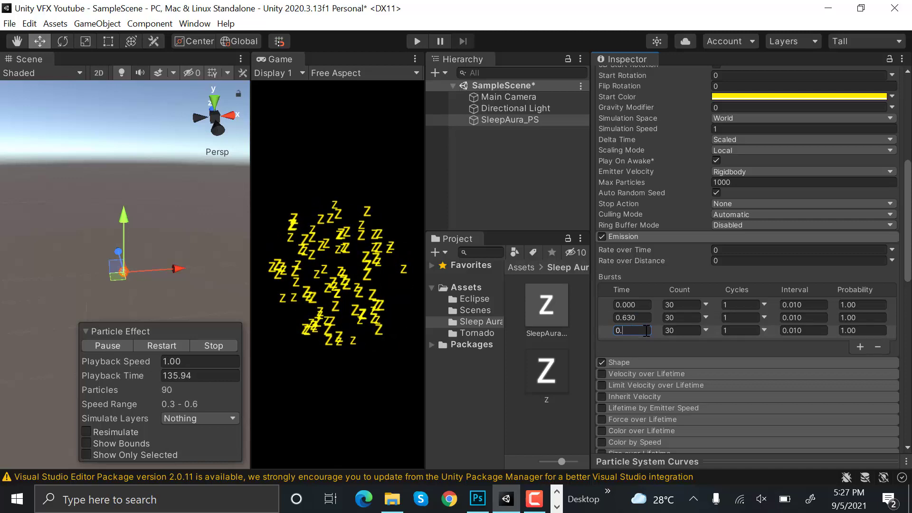
{"action": "type", "text": "0.868"}
{"action": "left_click", "coordinate": [741, 304]}
{"action": "type", "text": "2"}
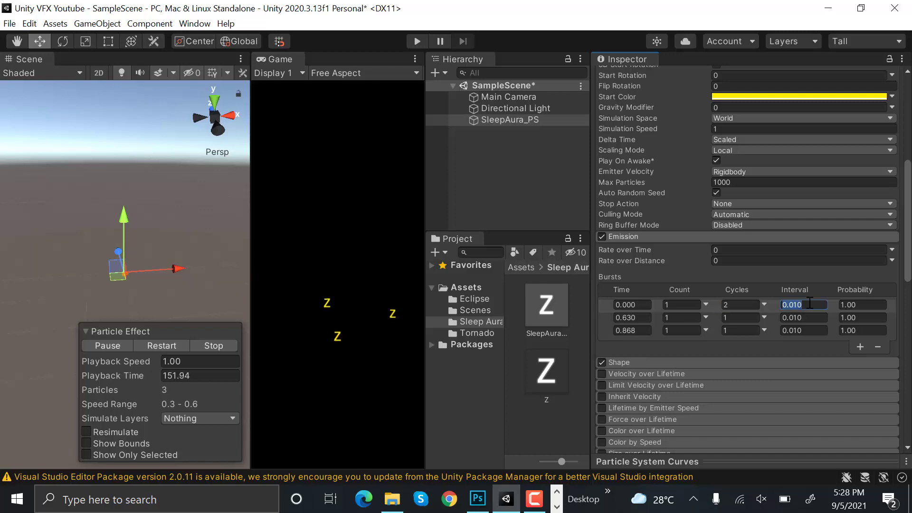
{"action": "type", "text": "0.2"}
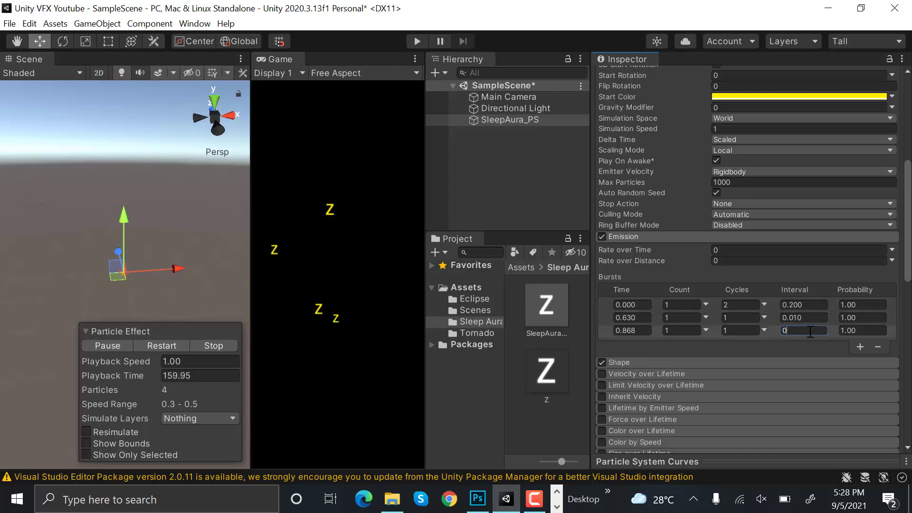
{"action": "type", "text": "0.1"}
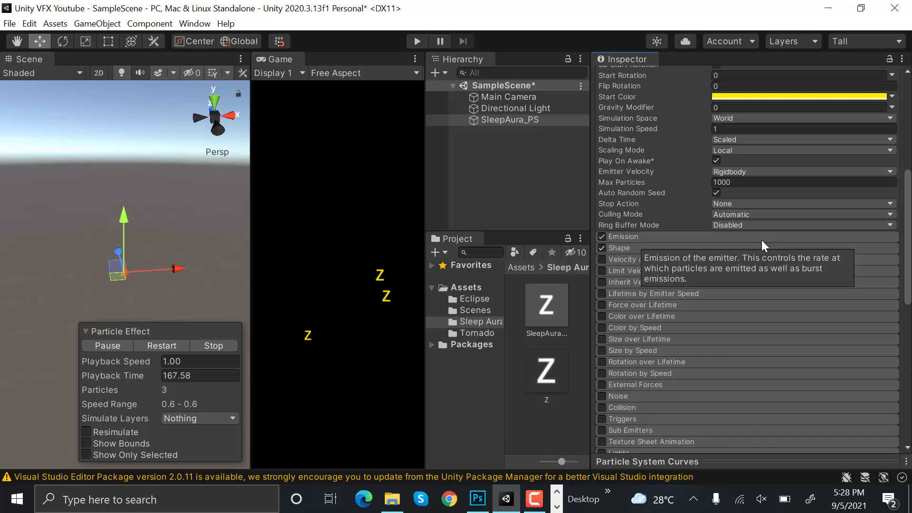
- Set the Shape cone Angle to 90 and the Transform Rotation X to -90 to emit upward
{"action": "scroll", "scroll_direction": "down", "scroll_amount": 3}
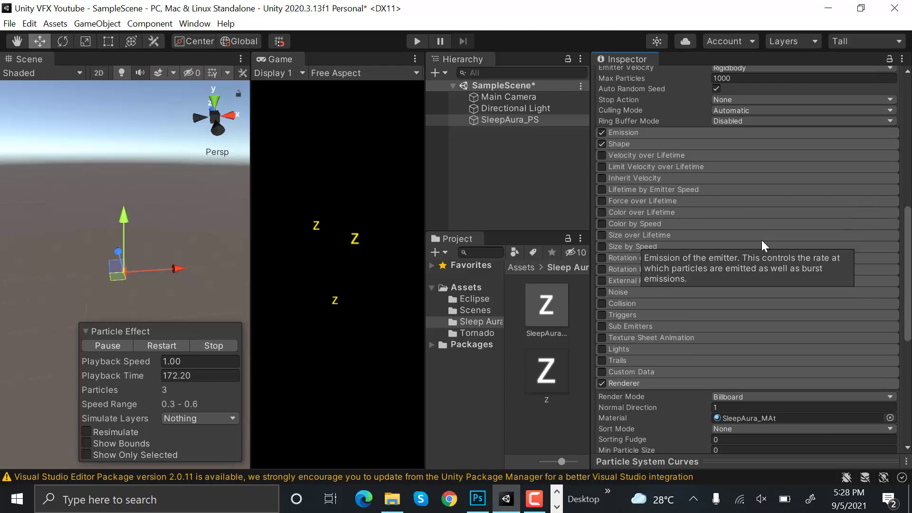
{"action": "mouse_move", "coordinate": [797, 190]}
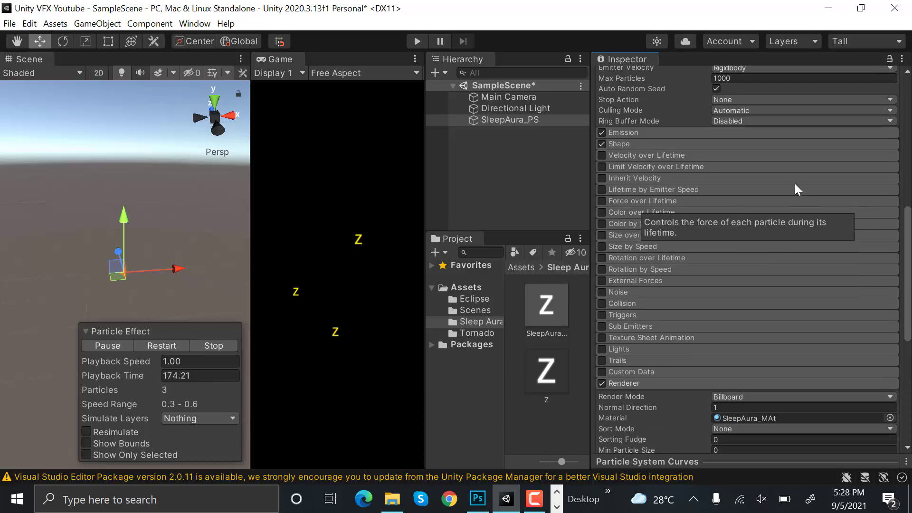
{"action": "left_click", "coordinate": [620, 143]}
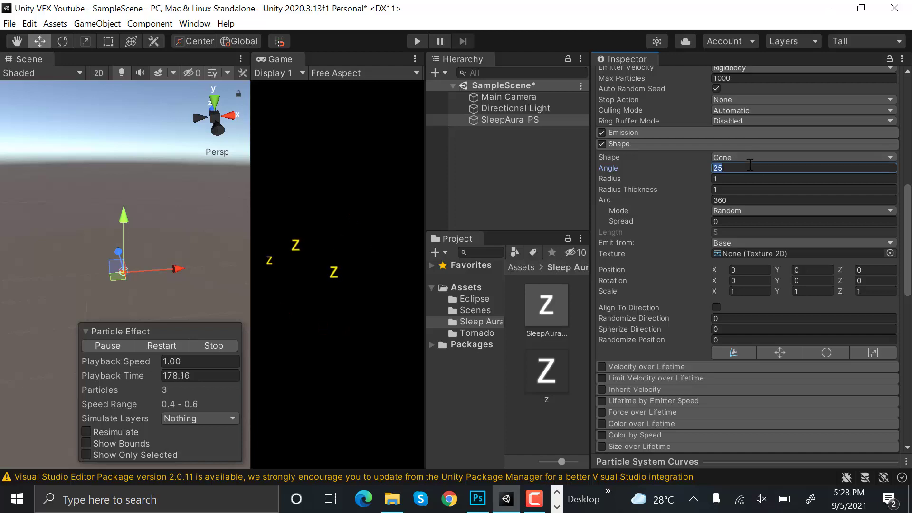
{"action": "type", "text": "90"}
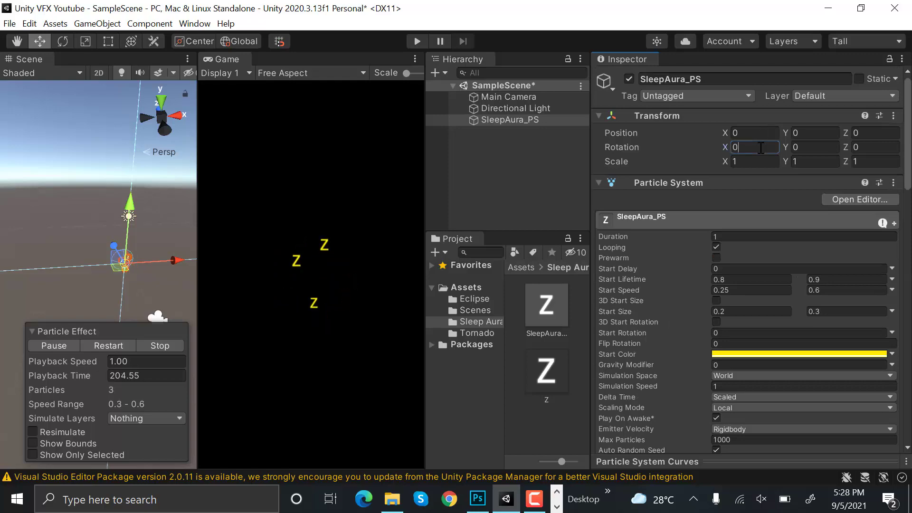
{"action": "type", "text": "-90"}
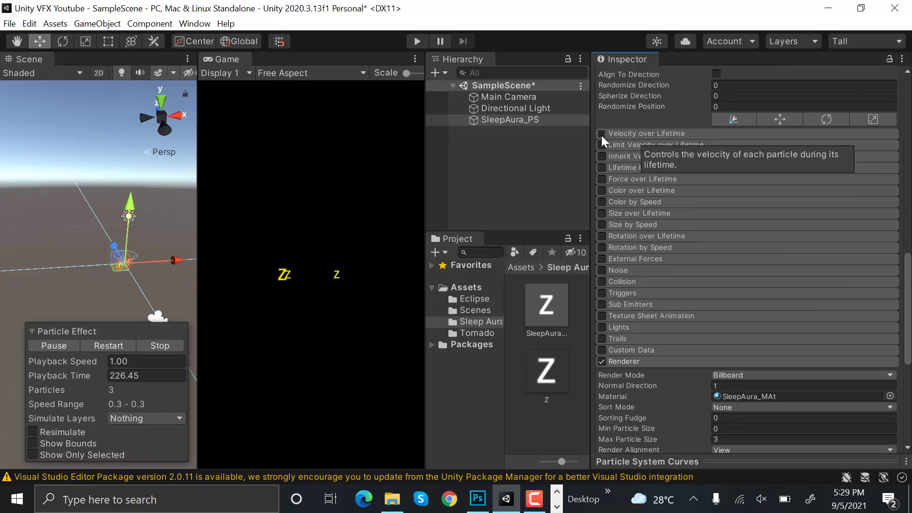
- Enable Velocity over Lifetime with Linear Y random between 1 and 1.3
{"action": "left_click", "coordinate": [602, 133]}
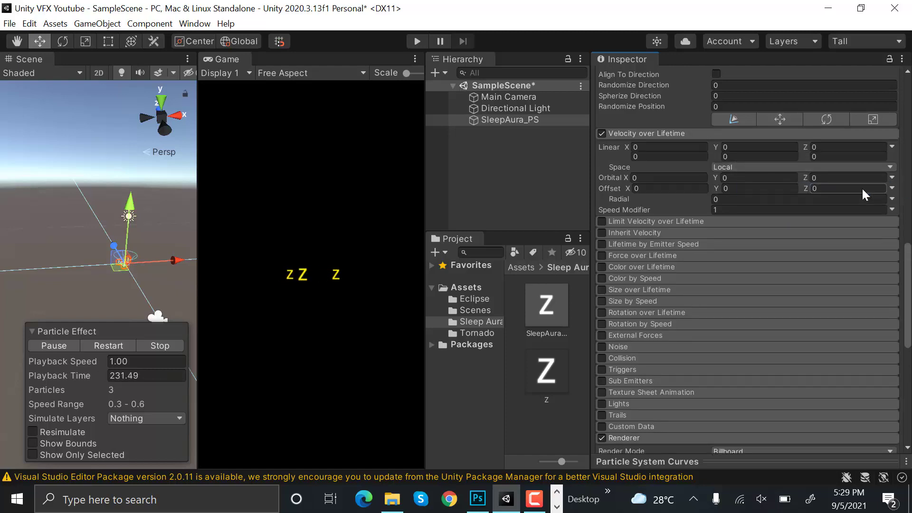
{"action": "left_click", "coordinate": [758, 147]}
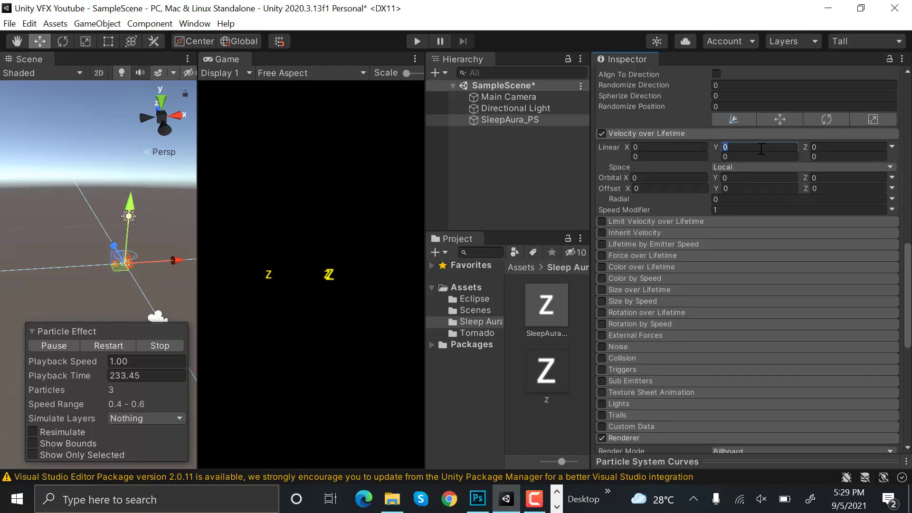
{"action": "type", "text": "1"}
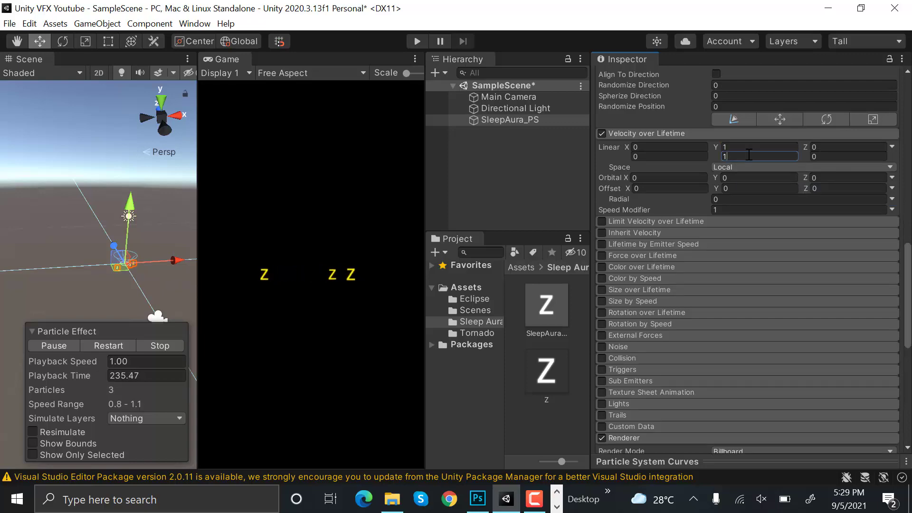
{"action": "type", "text": "1.3"}
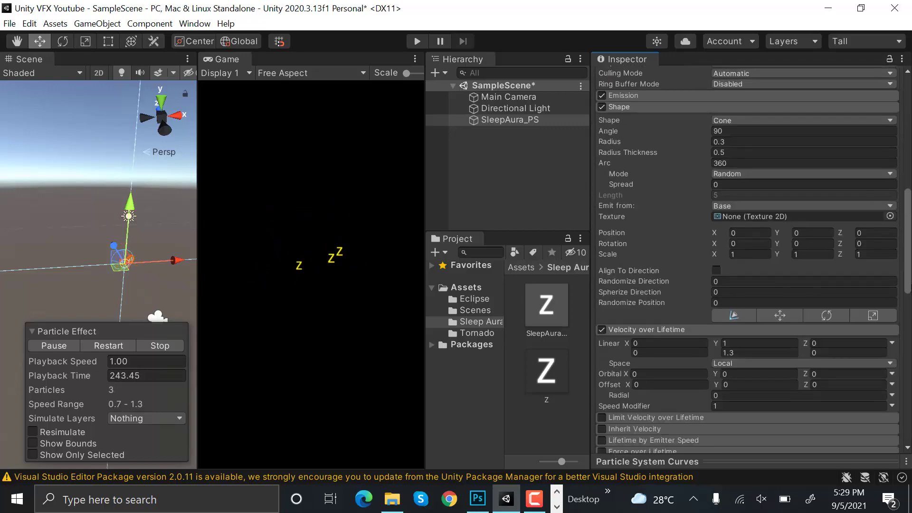
{"action": "scroll", "scroll_direction": "down", "scroll_amount": 3}
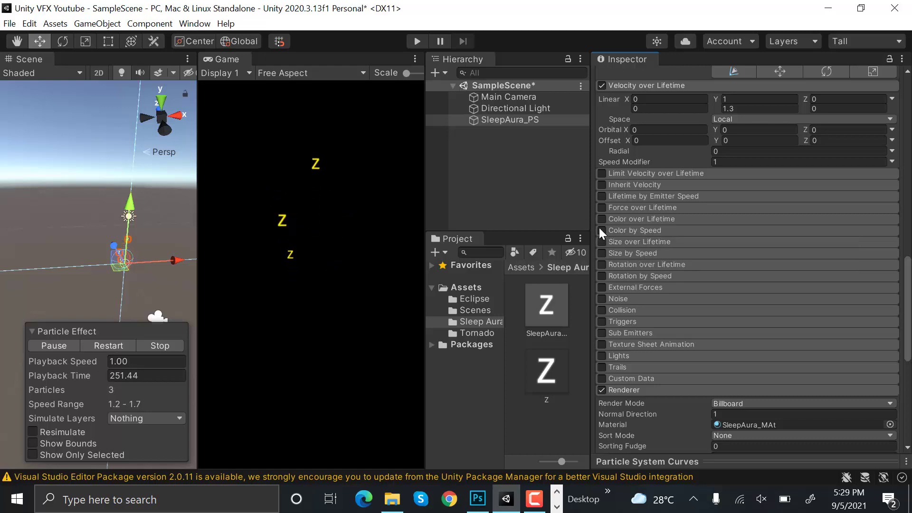
- Enable Color over Lifetime with a gradient whose first and last alpha keys are 0
{"action": "left_click", "coordinate": [600, 218]}
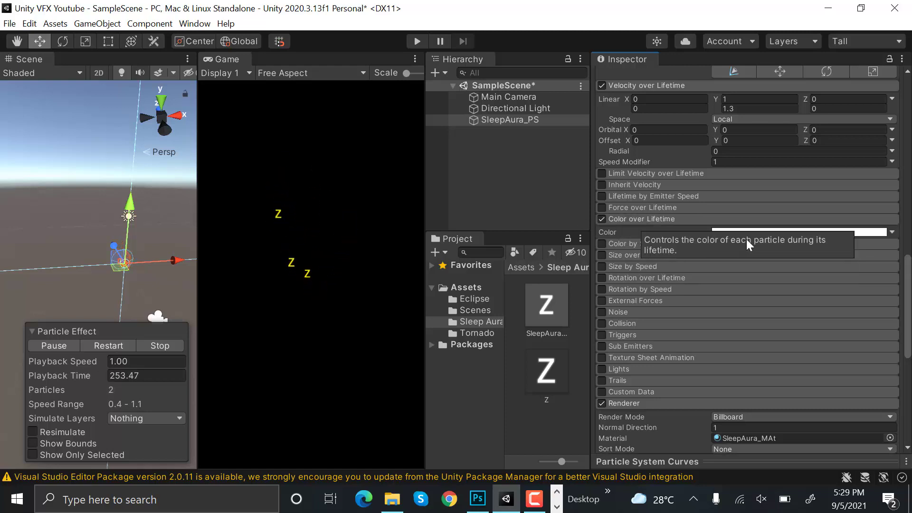
{"action": "left_click", "coordinate": [803, 232]}
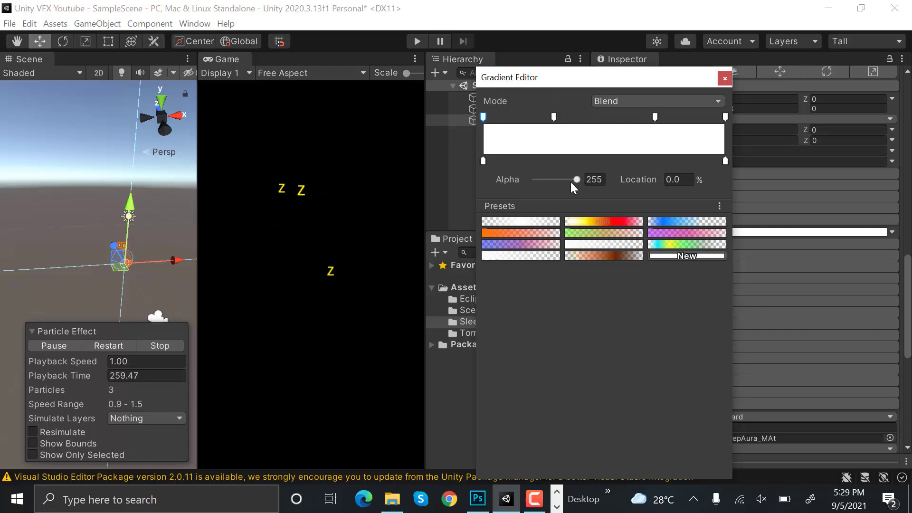
{"action": "left_click_drag", "start_coordinate": [576, 180], "coordinate": [535, 180]}
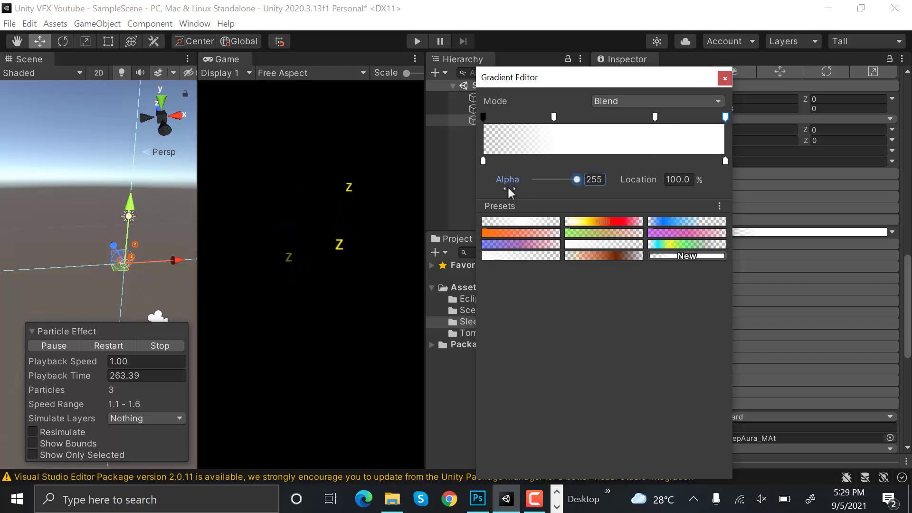
{"action": "left_click_drag", "start_coordinate": [576, 179], "coordinate": [535, 179]}
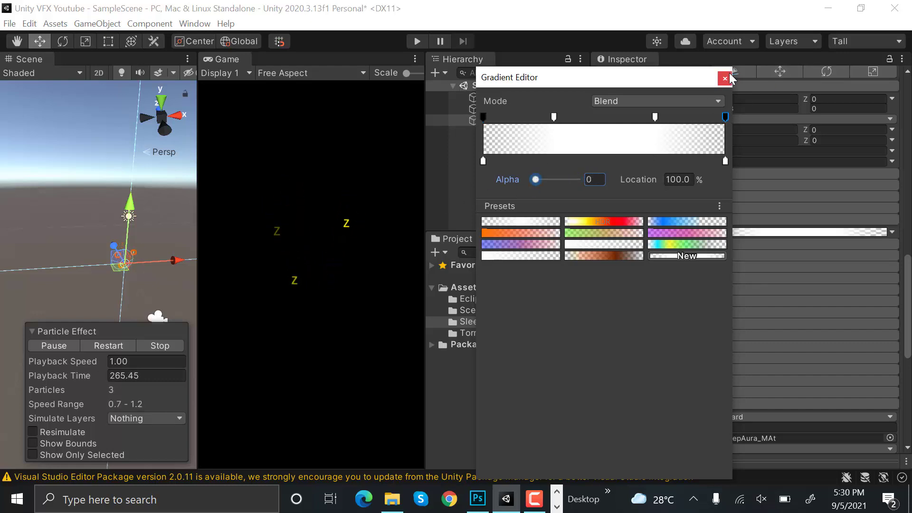
{"action": "left_click", "coordinate": [724, 79]}
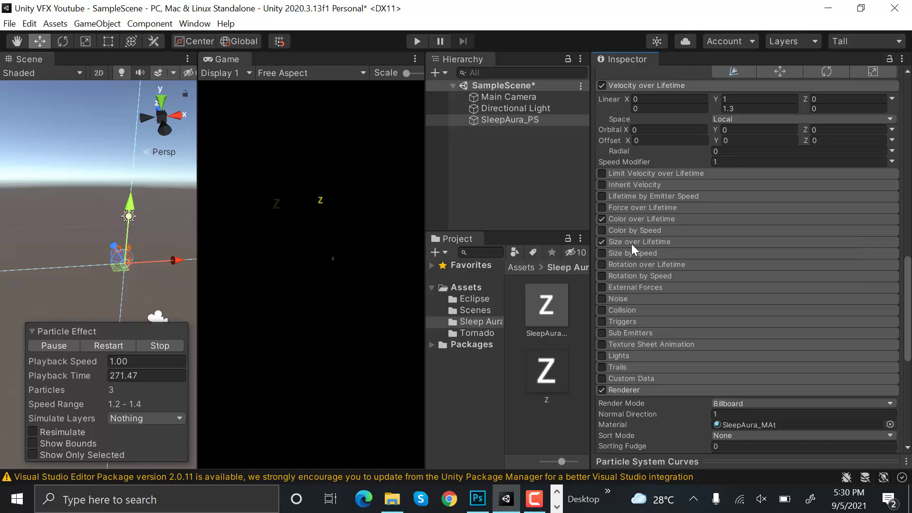
- Shape the Size over Lifetime curve to rise steeply early toward full size
{"action": "left_click", "coordinate": [640, 242]}
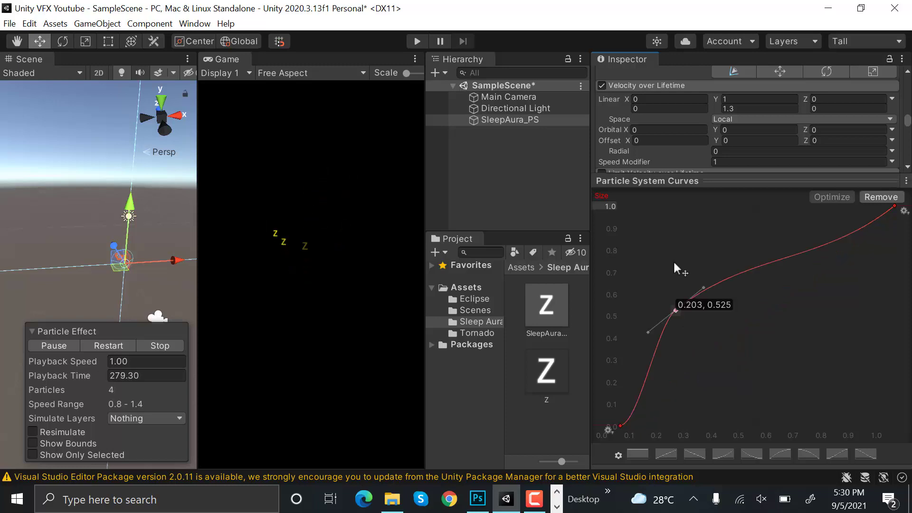
{"action": "left_click_drag", "start_coordinate": [675, 312], "coordinate": [669, 228]}
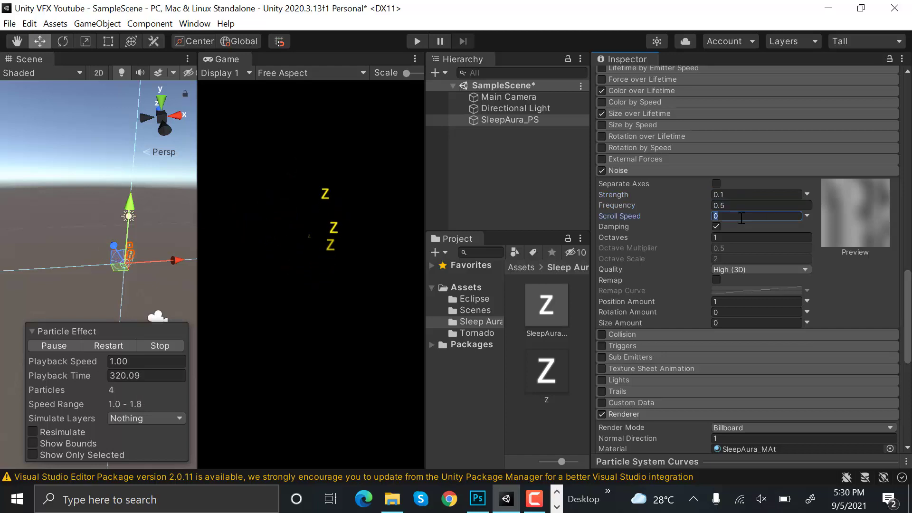
- Set the Noise module's Scroll Speed to 0.1 alongside strength 0.1 and frequency 0.5
{"action": "type", "text": "0.1"}
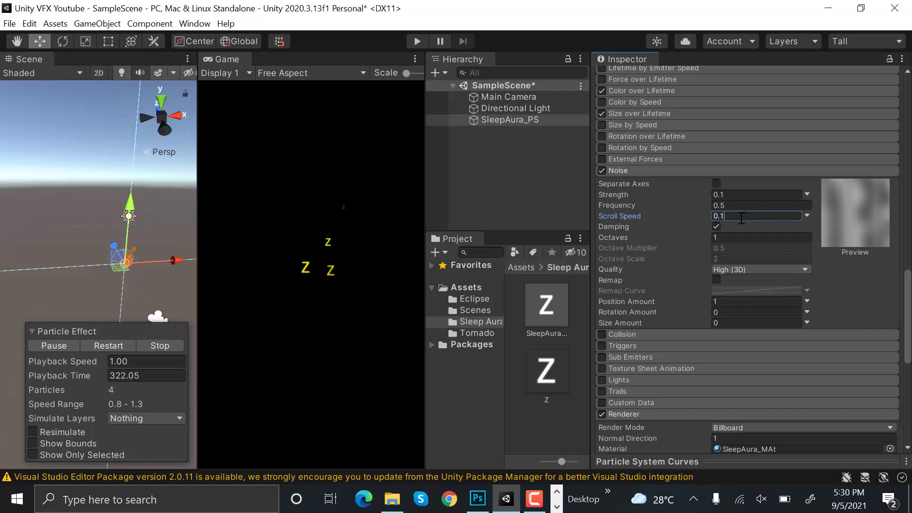